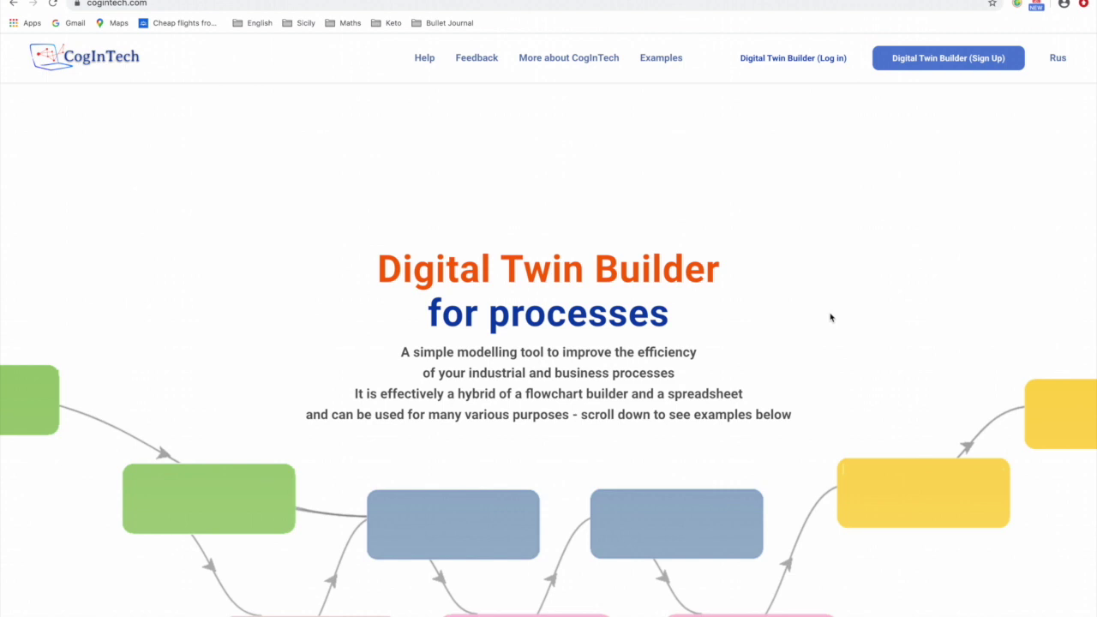
mouse_move(943, 149)
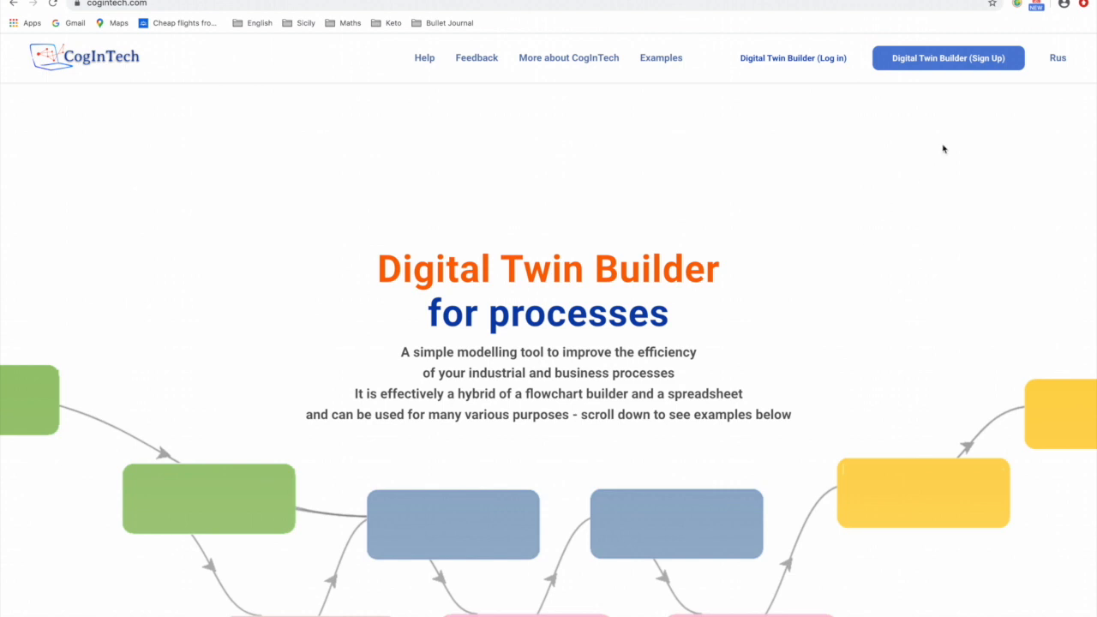
Step: Go to the Digital Twin Builder account sign-up page from the site header
left_click(948, 58)
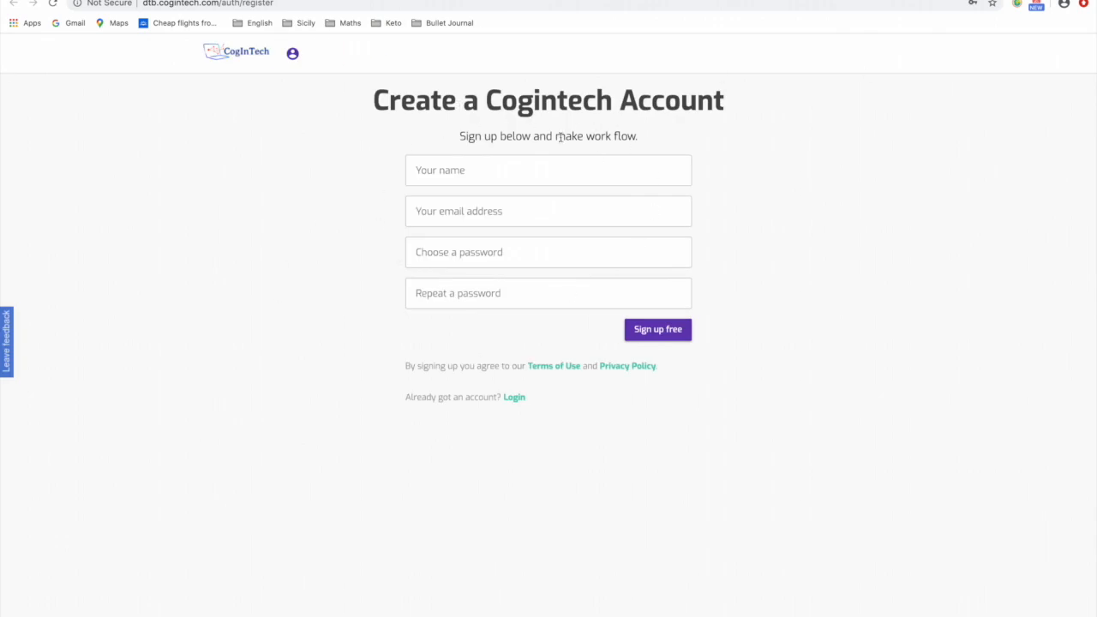
Step: Log in from the sign-up form to reach the Recently Active project list
left_click(514, 397)
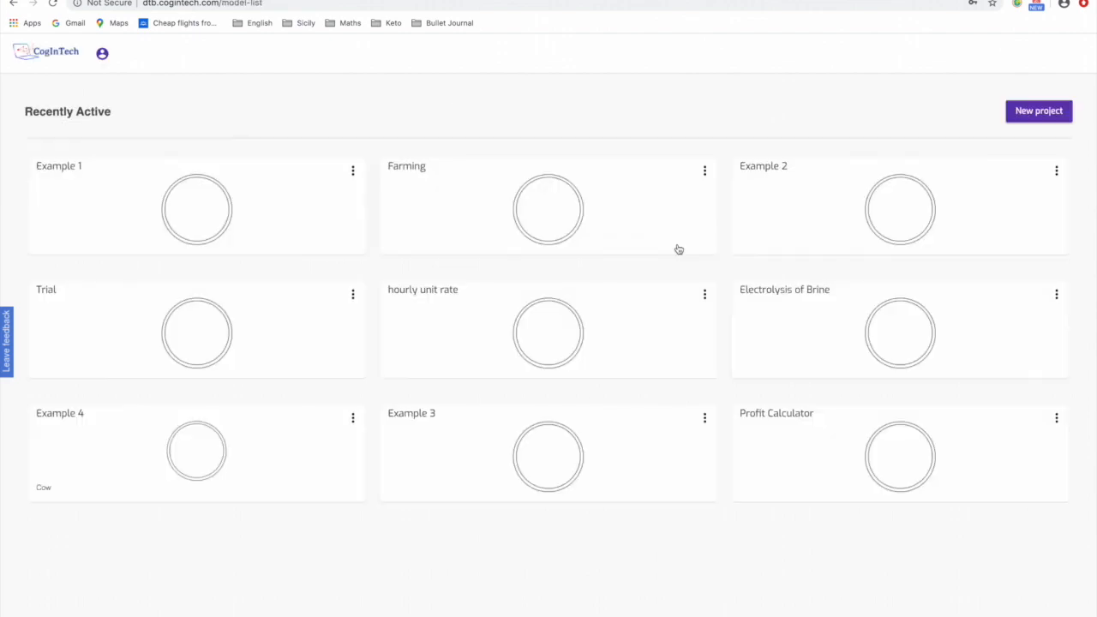
mouse_move(607, 394)
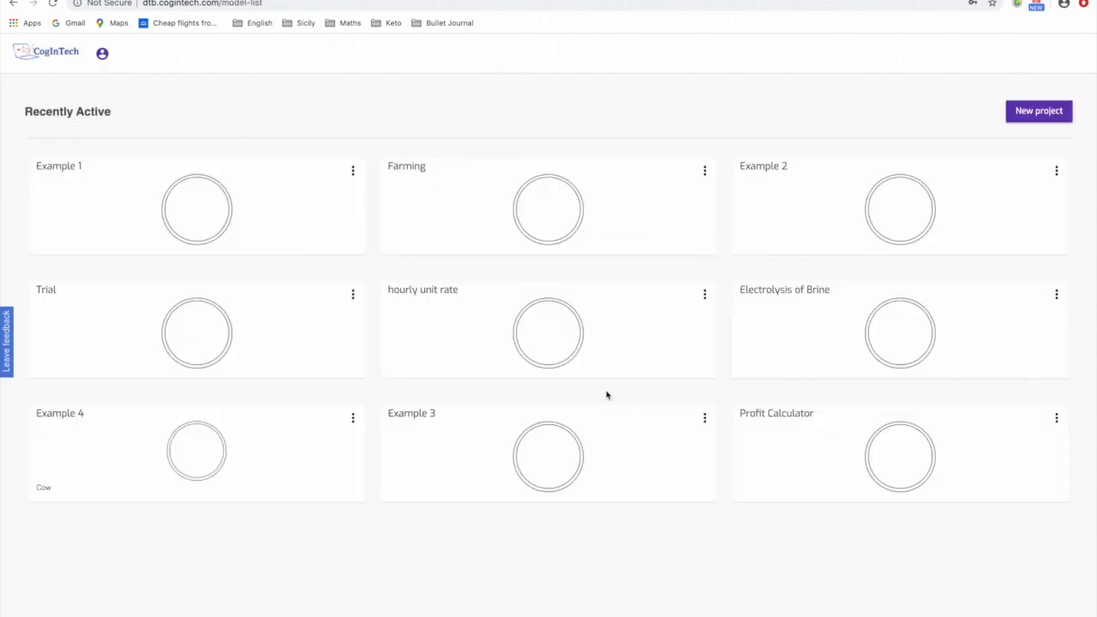
mouse_move(1078, 61)
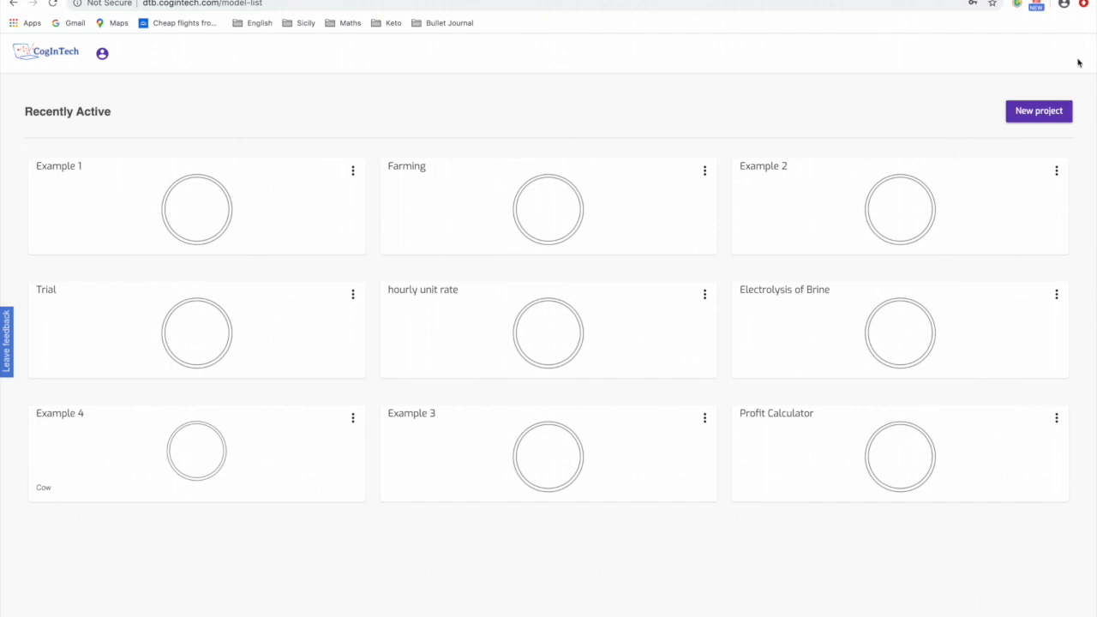
mouse_move(729, 370)
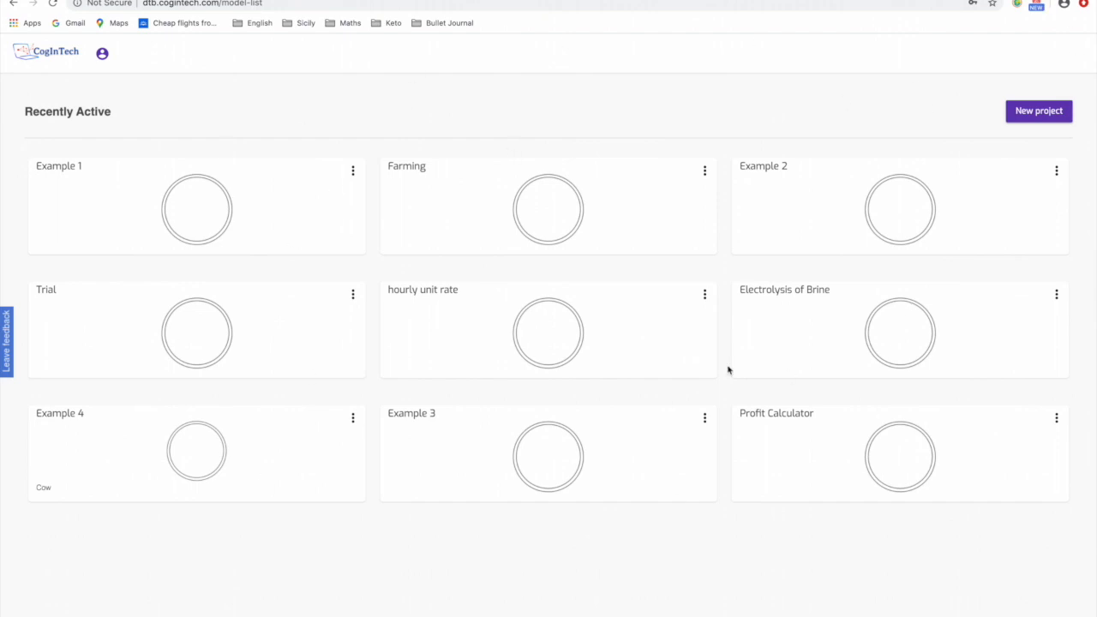
mouse_move(1024, 161)
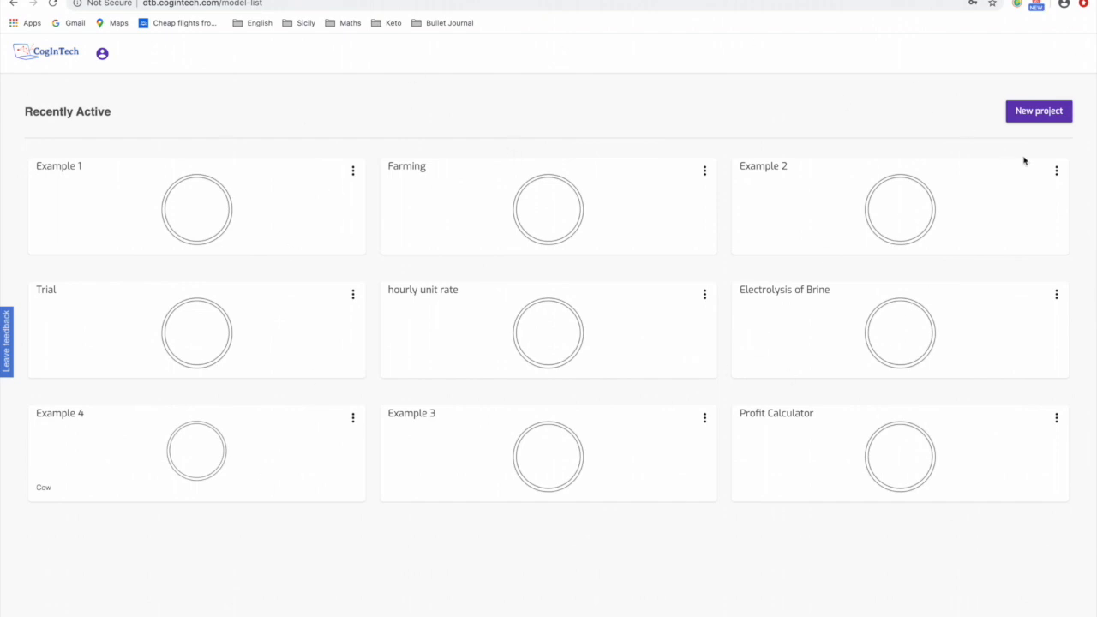
Step: Create a new project named 'Cow(Black Box System)' and open its empty canvas
left_click(1038, 110)
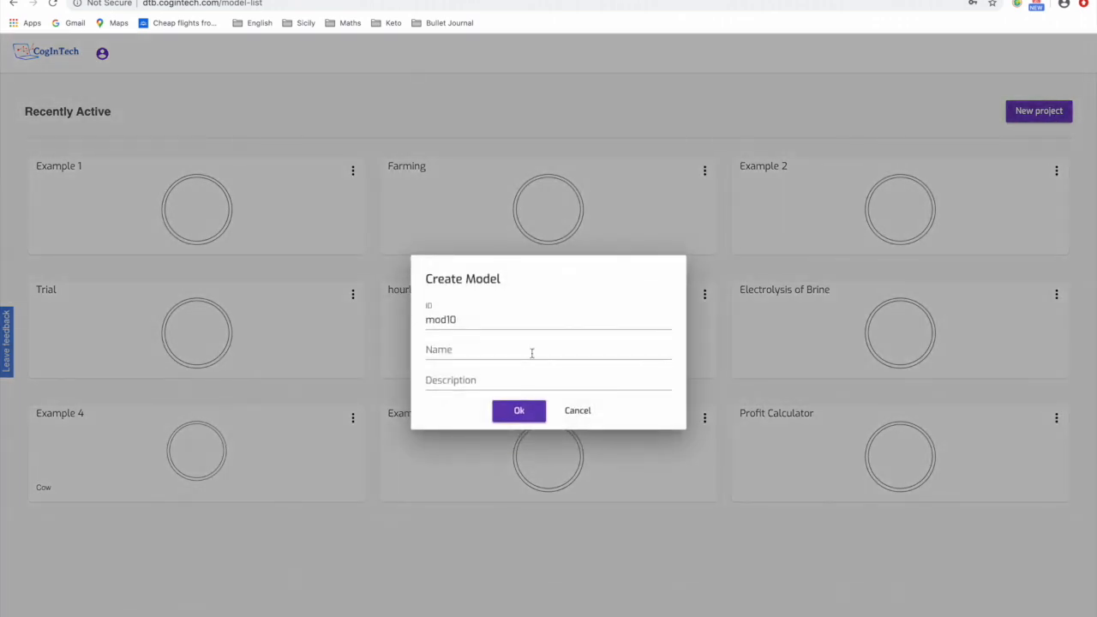
type("Cow(")
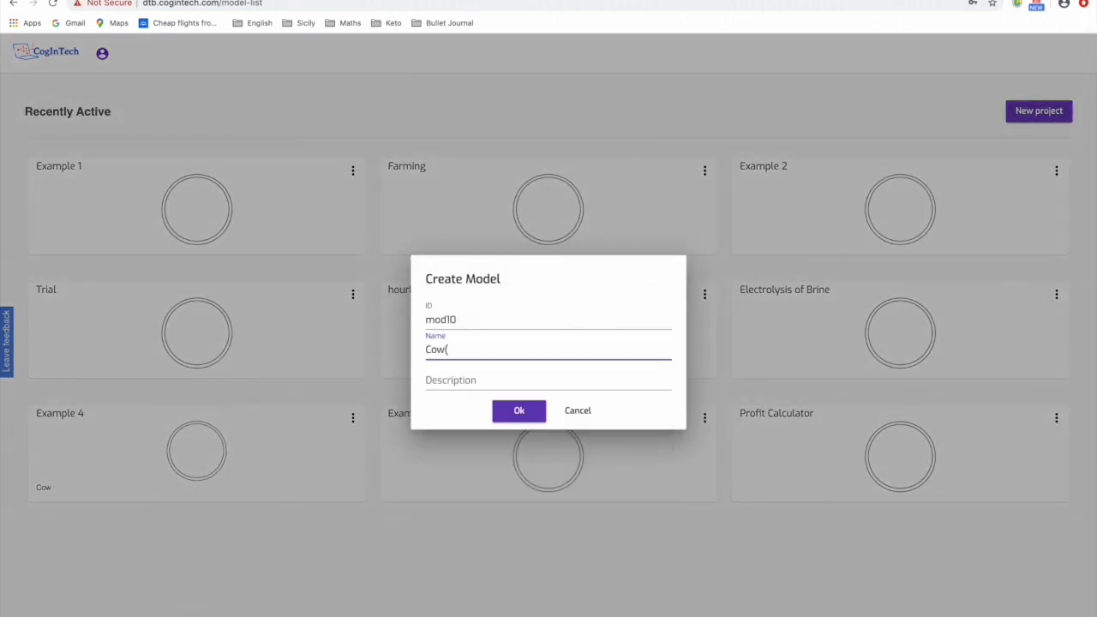
type("Black Box")
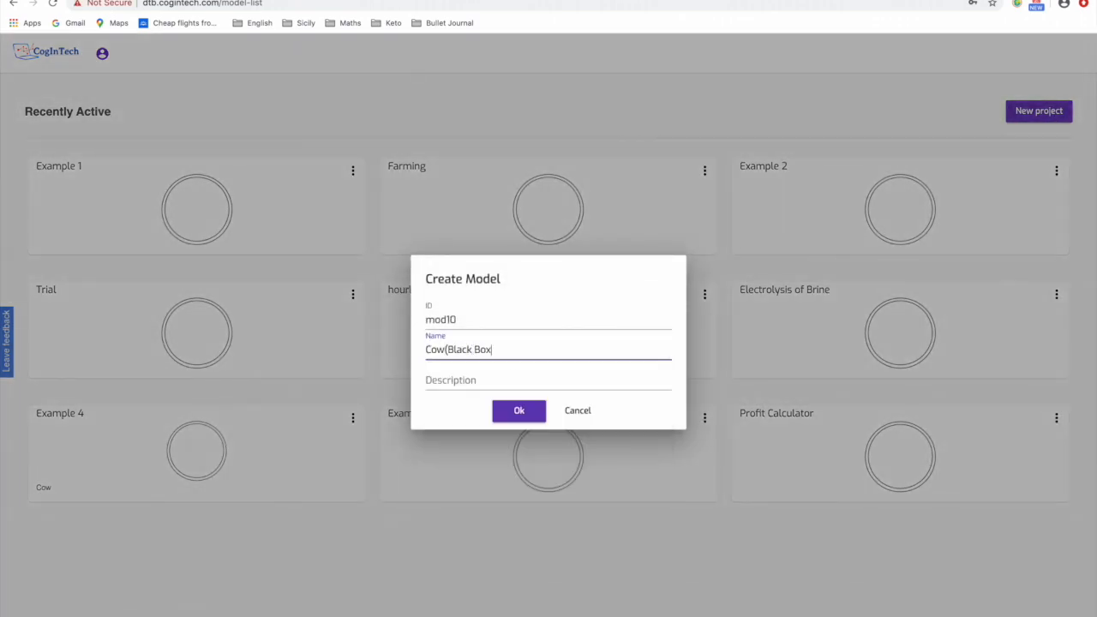
type("System)")
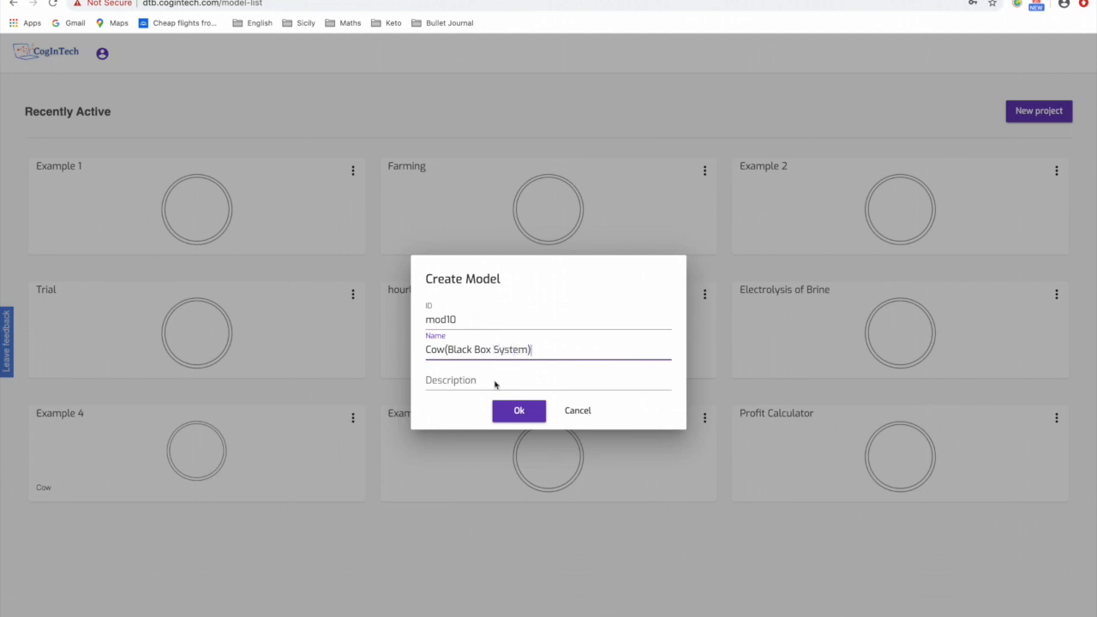
left_click(517, 411)
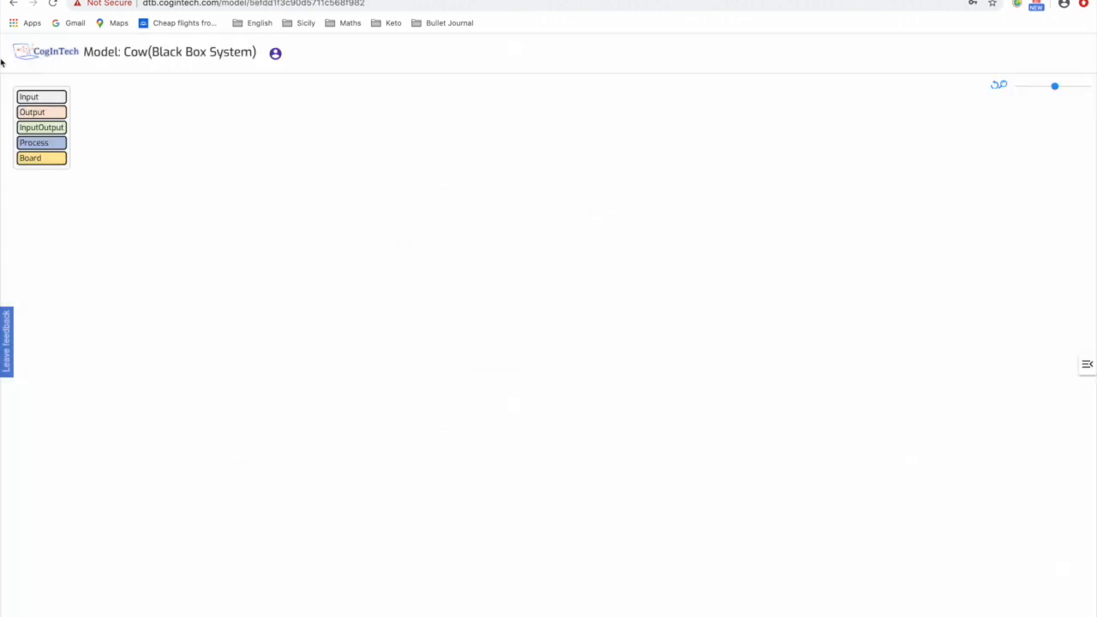
mouse_move(109, 200)
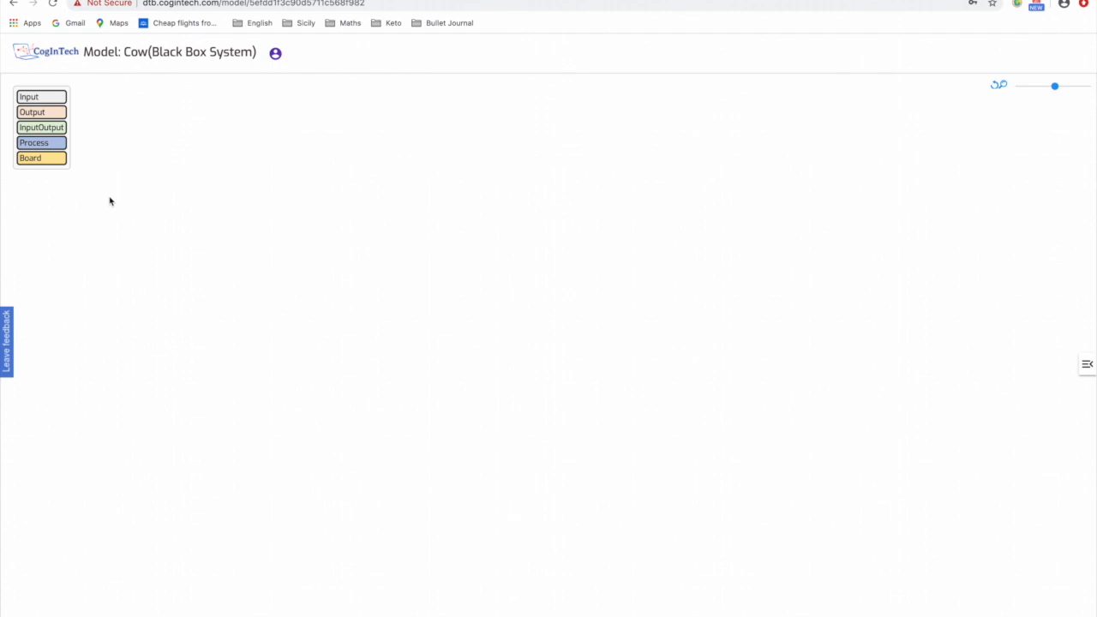
mouse_move(38, 96)
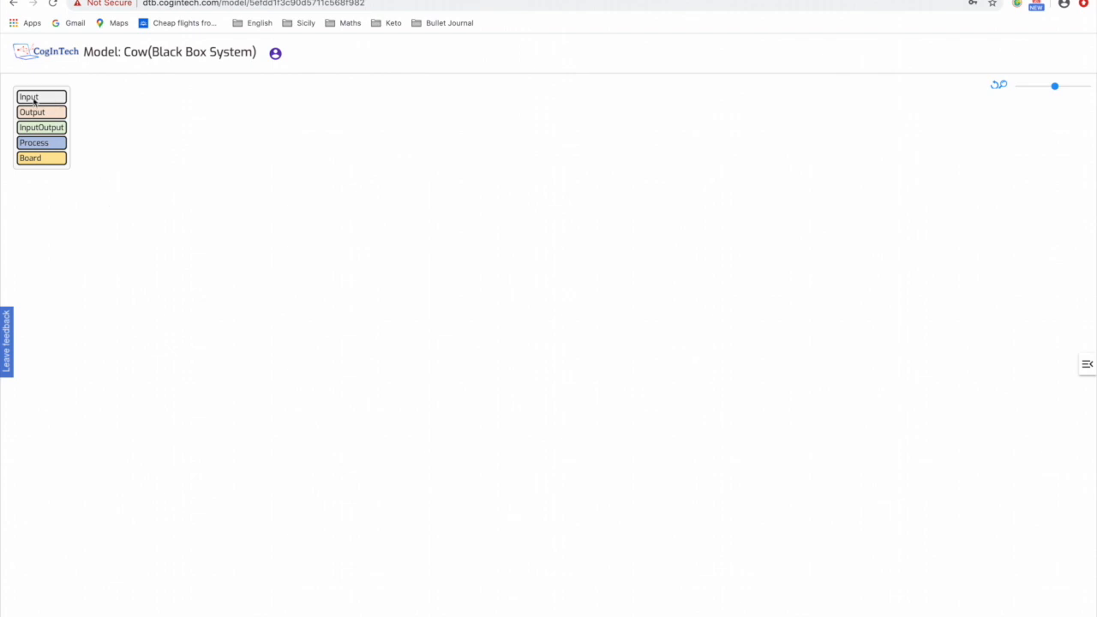
Step: Add input objects to the canvas and delete the stray Output1 block
left_click(439, 130)
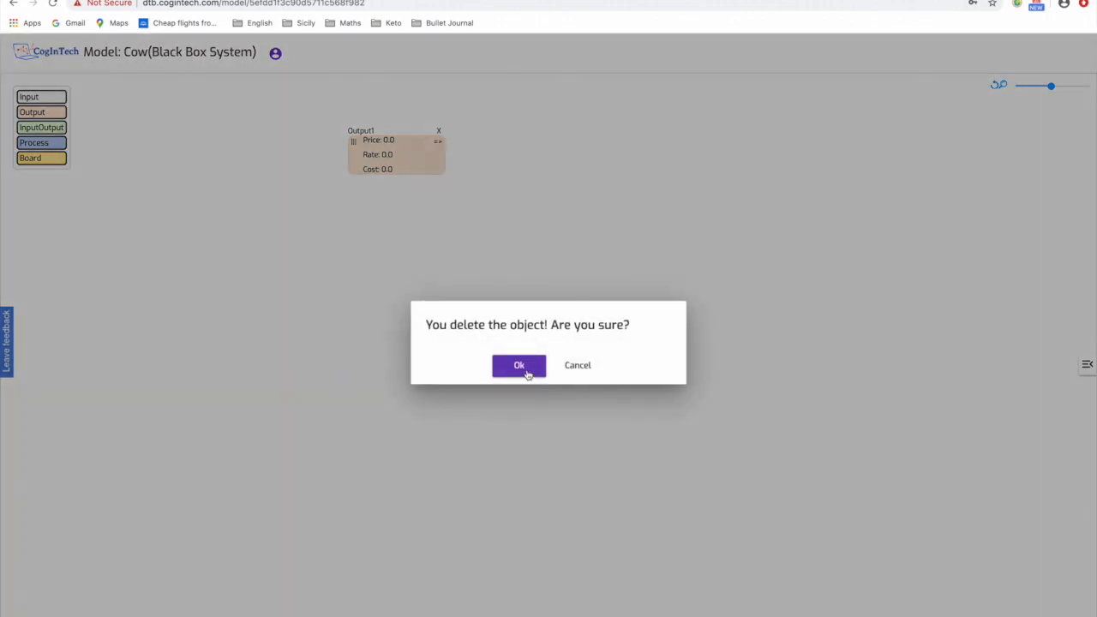
left_click(518, 367)
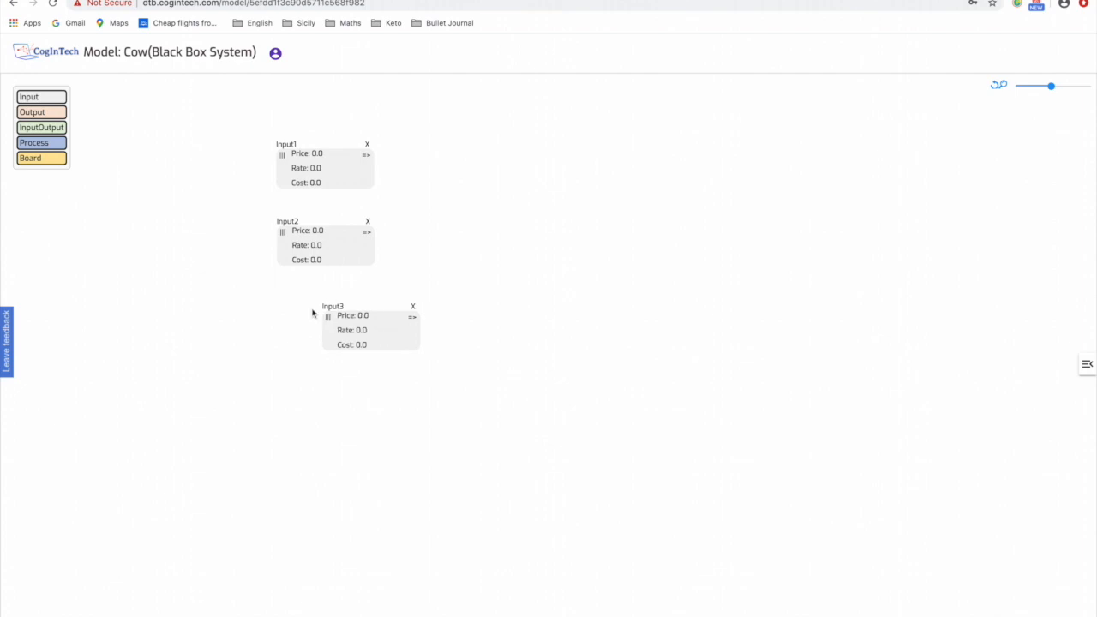
Step: Rename Input1 to 'hay', keeping its ObjectClass as Input
left_click(324, 144)
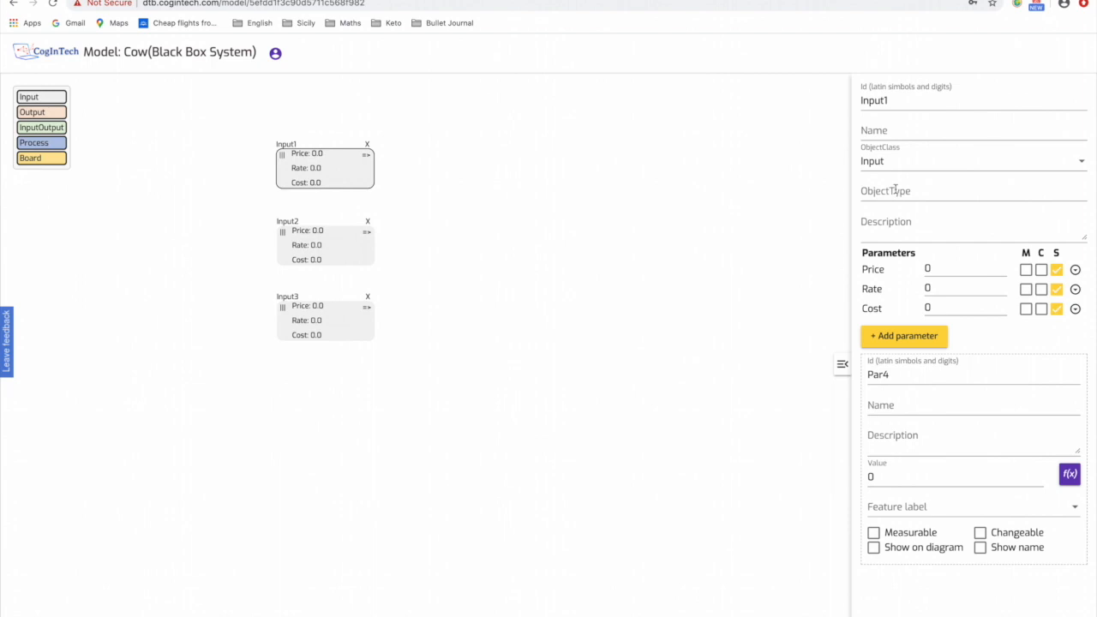
mouse_move(892, 144)
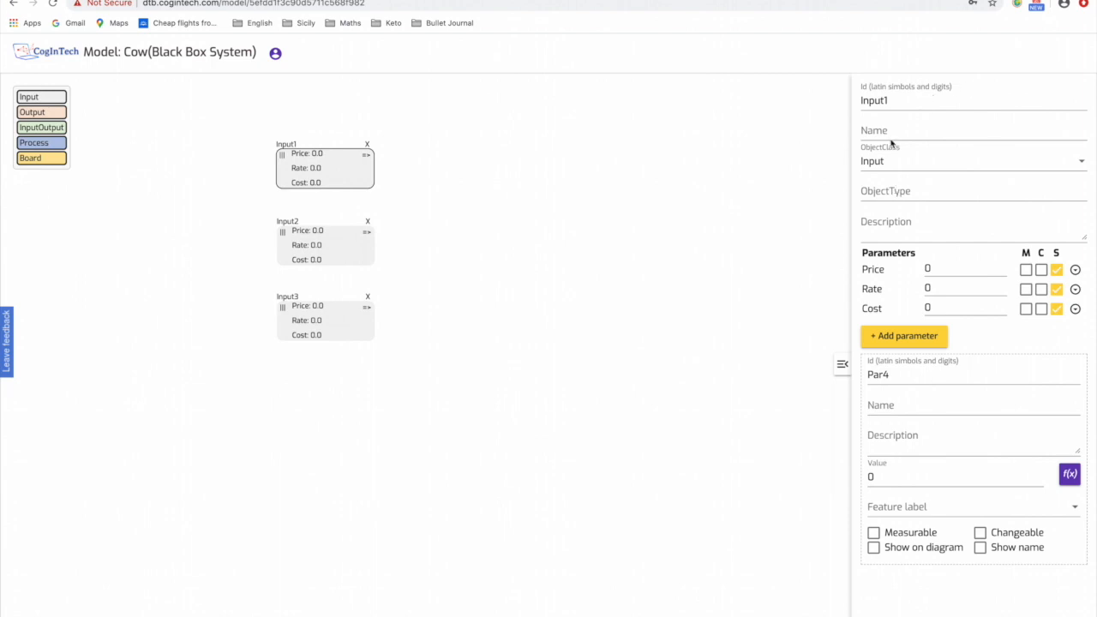
type("hay")
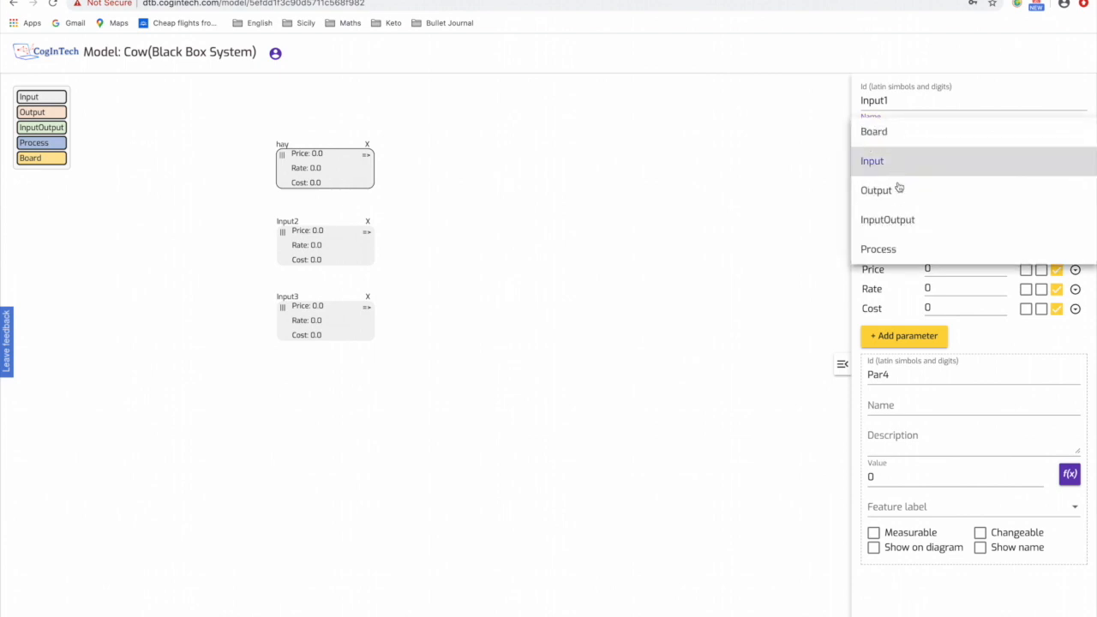
left_click(871, 161)
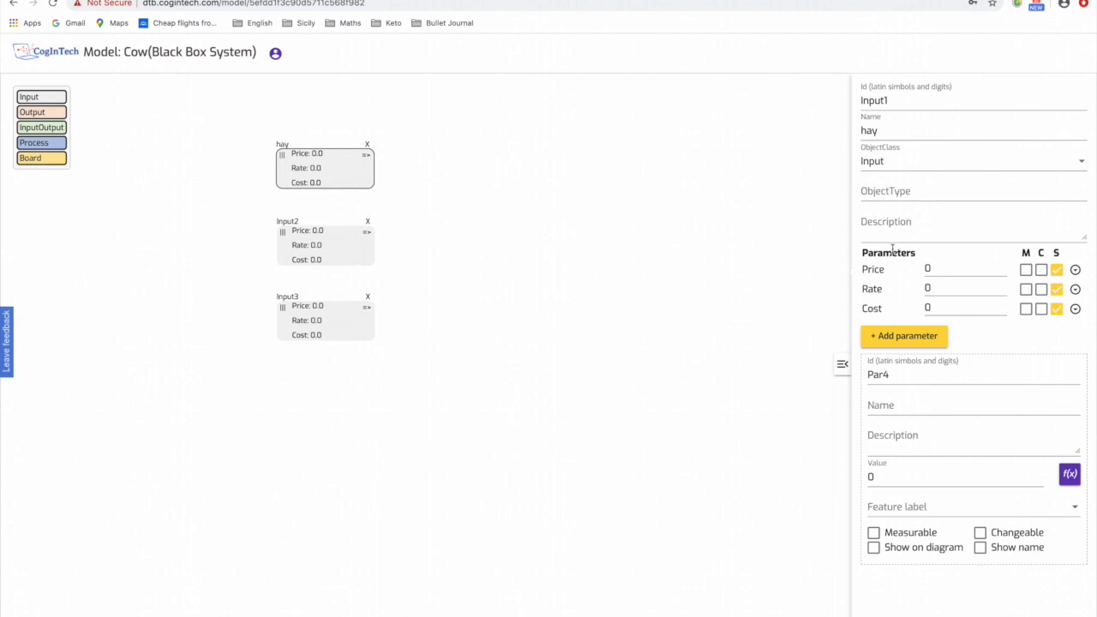
mouse_move(918, 251)
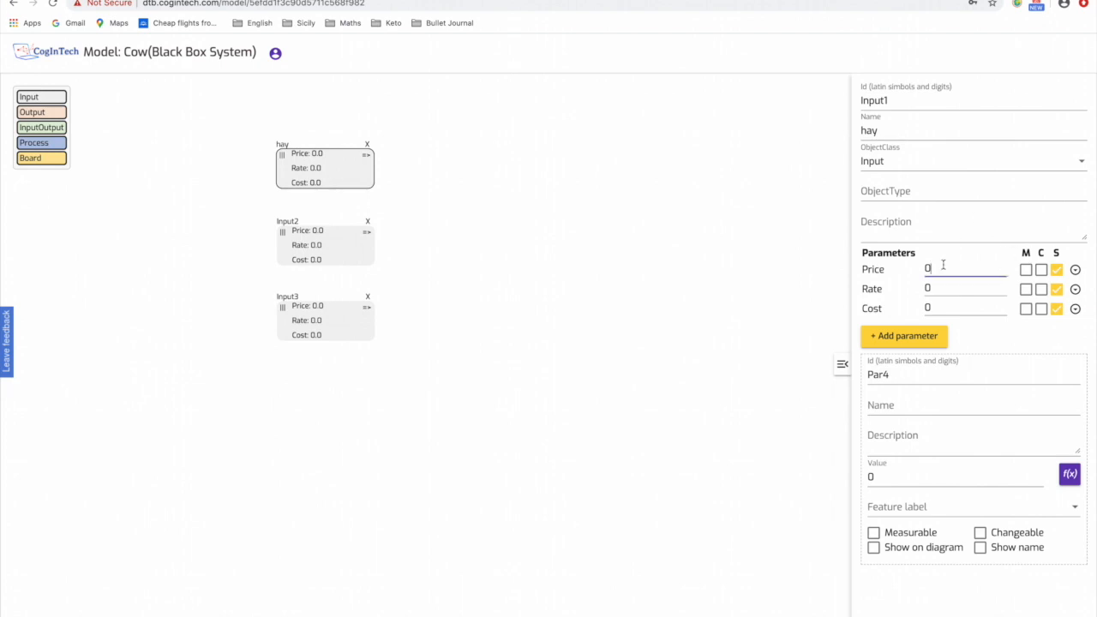
Step: Give hay Price 10 and Rate 50, shown on the diagram as a slider
type("10")
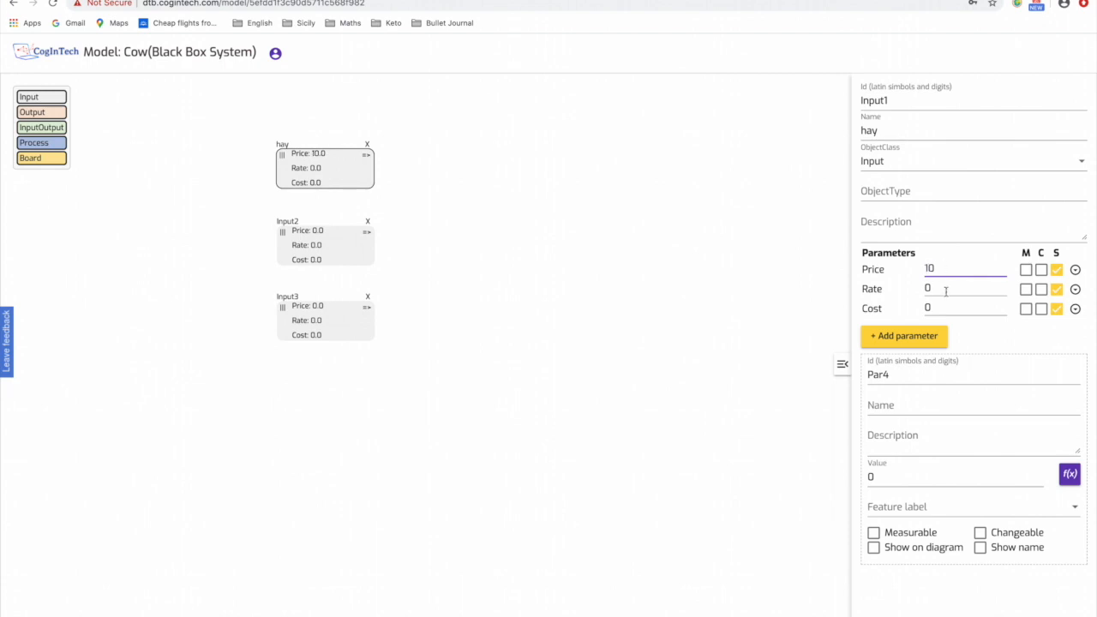
type("50")
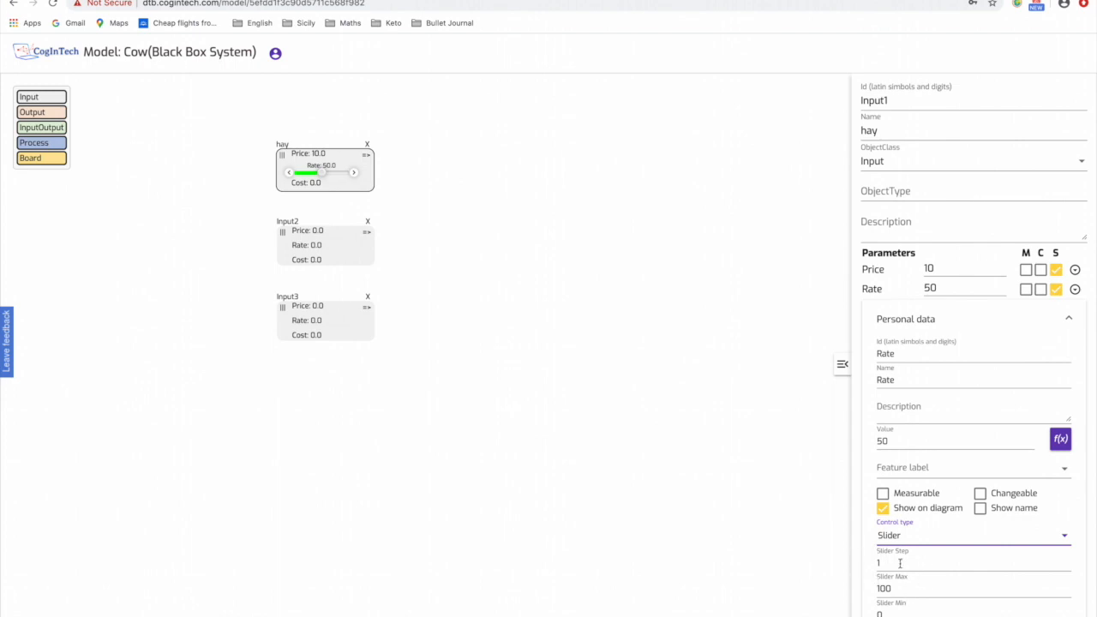
mouse_move(912, 588)
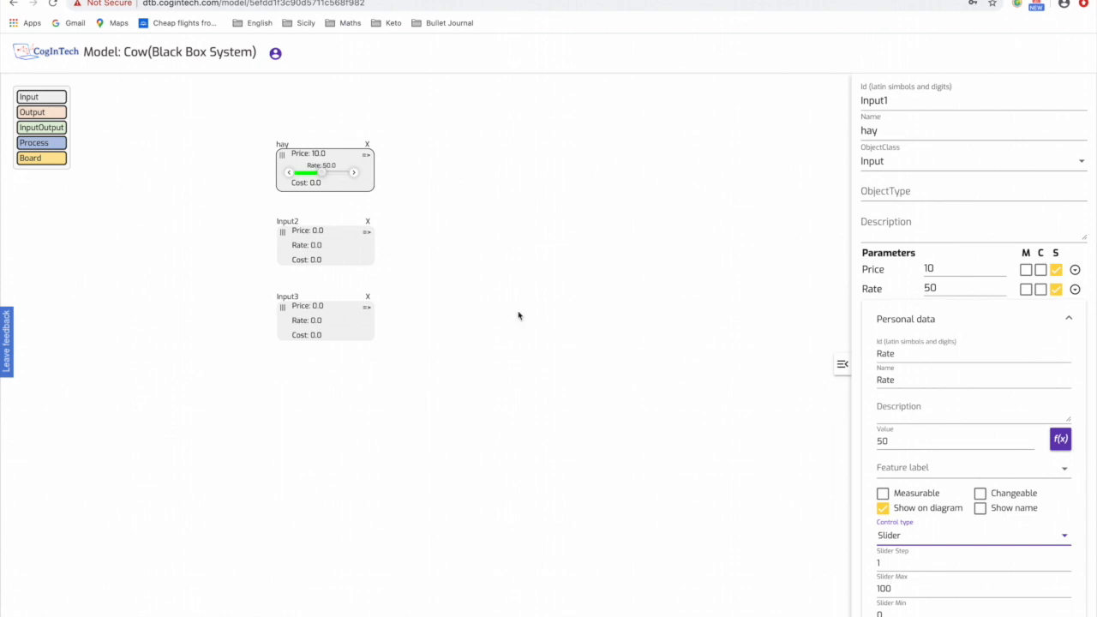
mouse_move(397, 177)
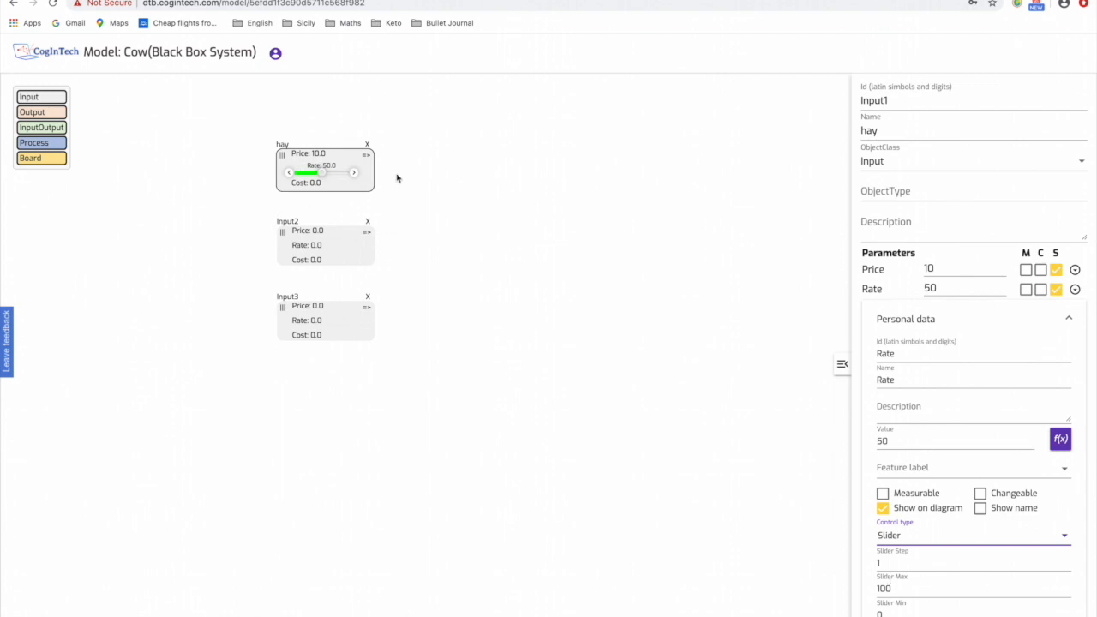
mouse_move(658, 285)
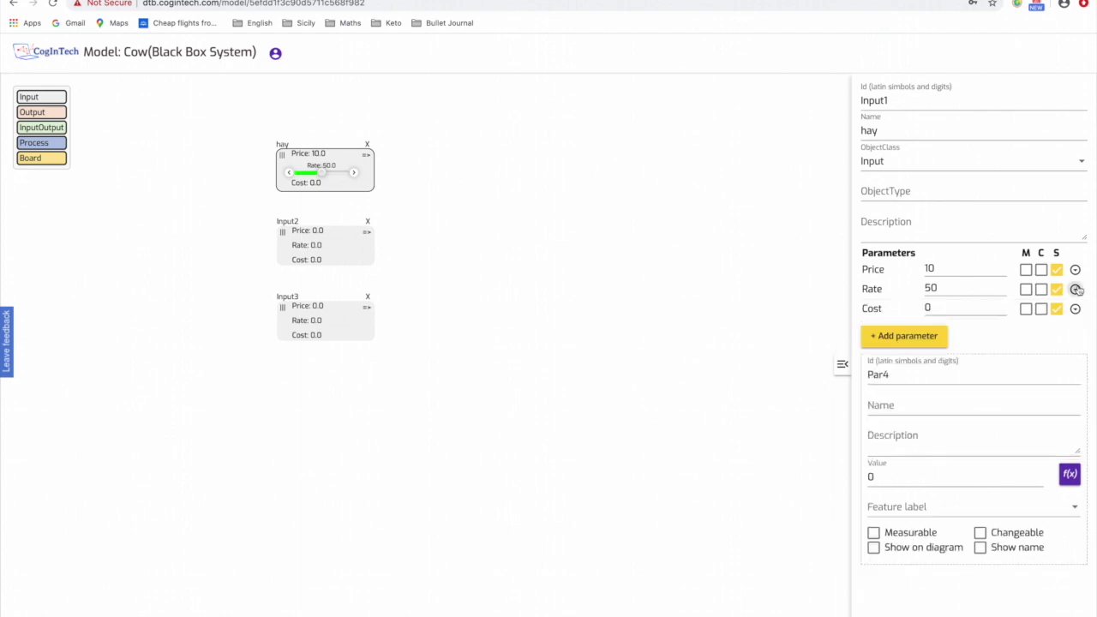
Step: Set hay's Cost formula to Price * Rate, giving 500 on its block
left_click(1076, 309)
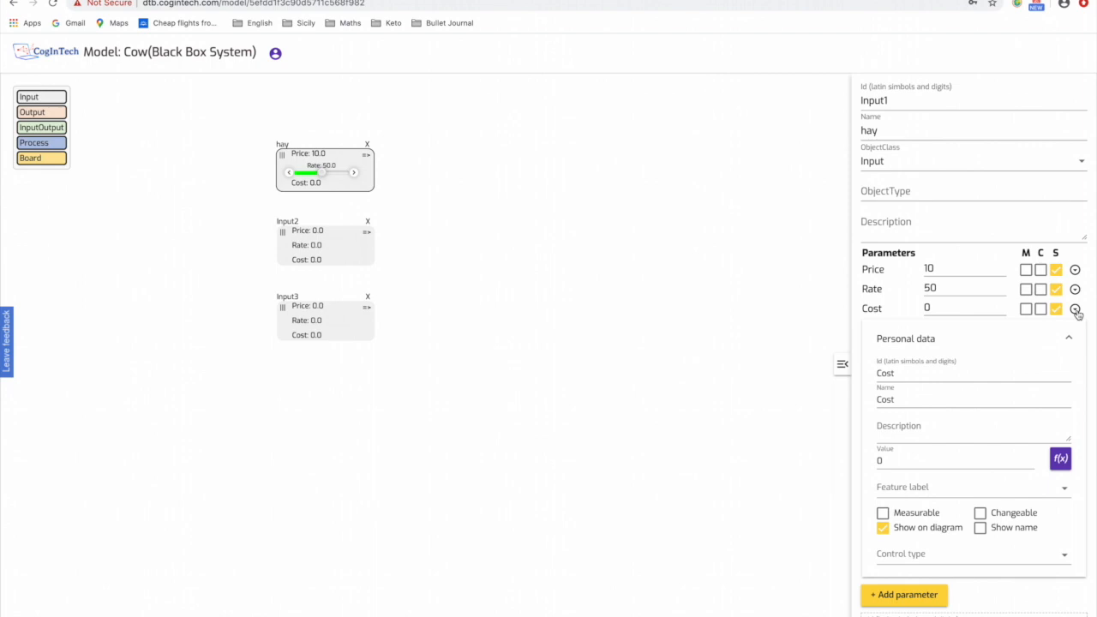
left_click(1059, 459)
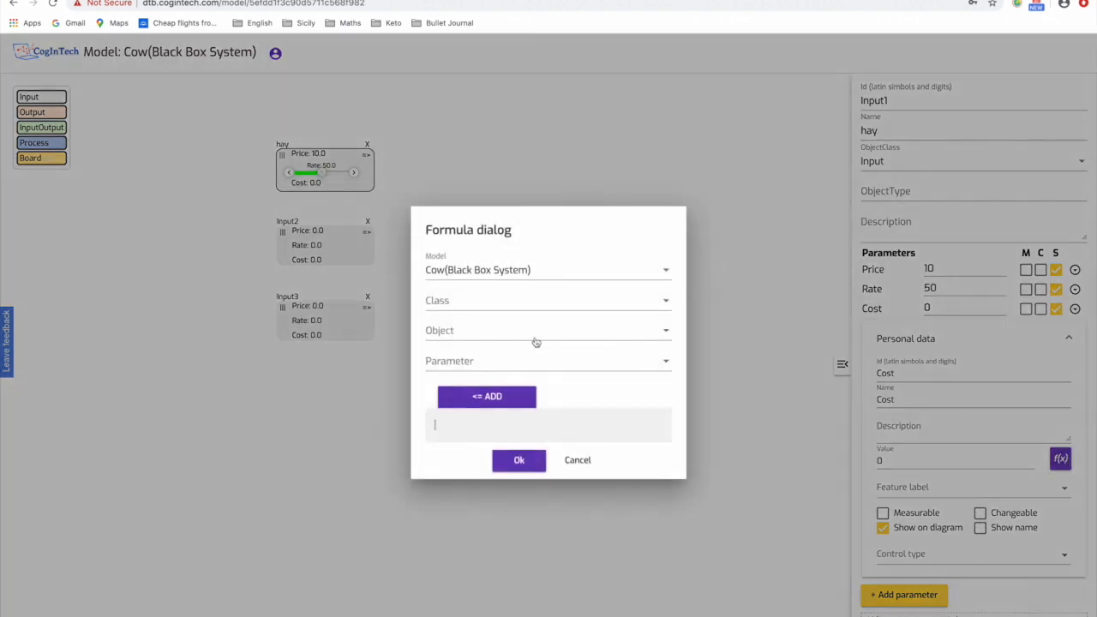
mouse_move(425, 359)
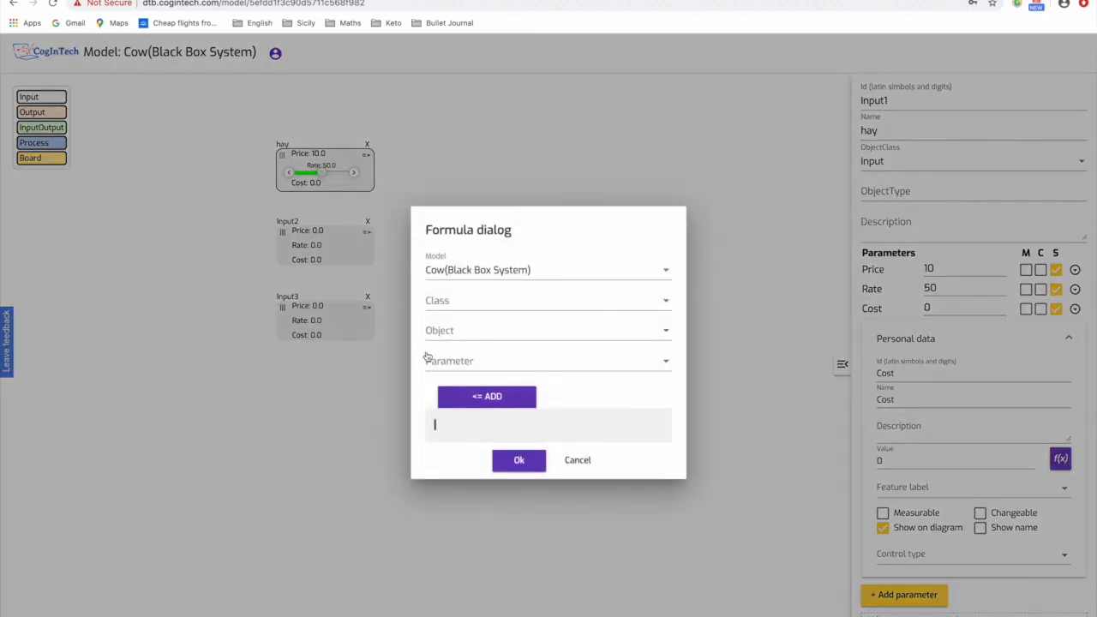
left_click(547, 300)
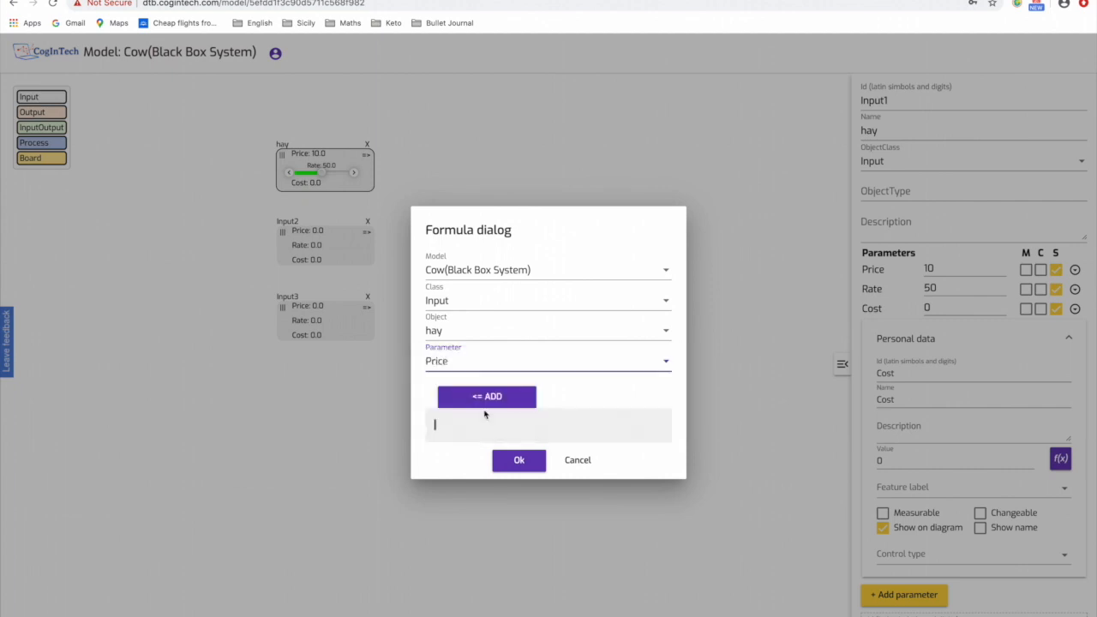
left_click(487, 397)
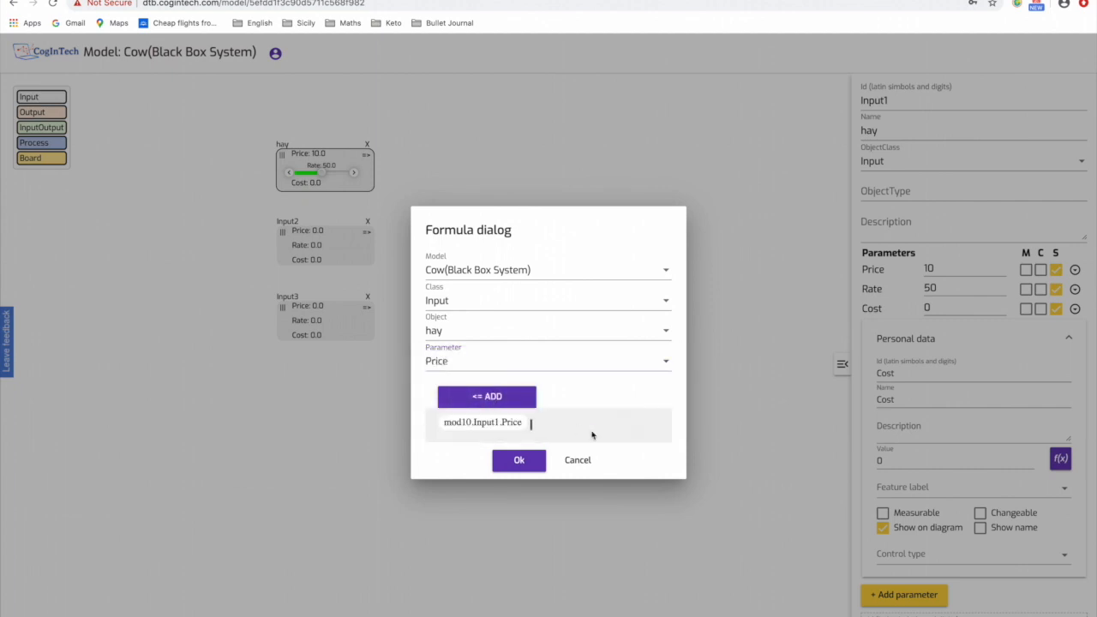
type("*")
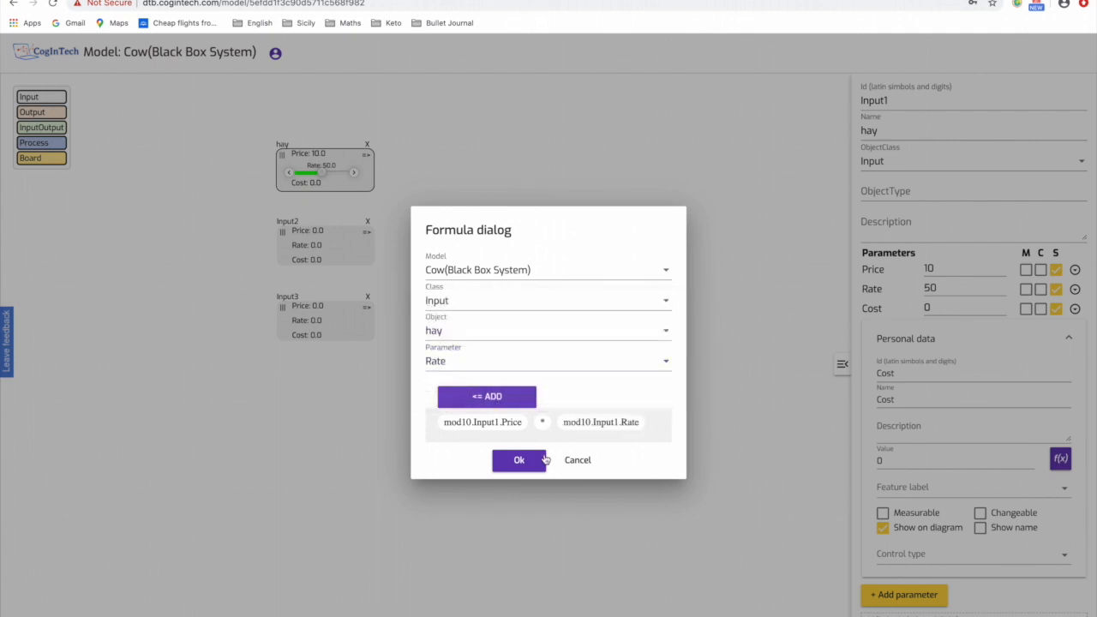
left_click(518, 459)
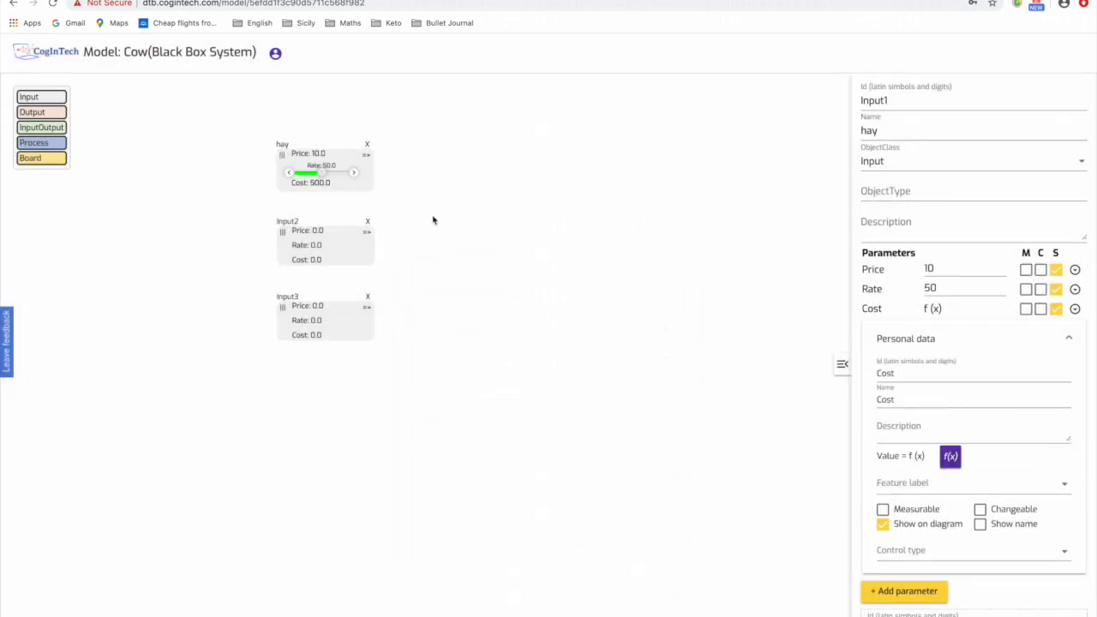
mouse_move(264, 195)
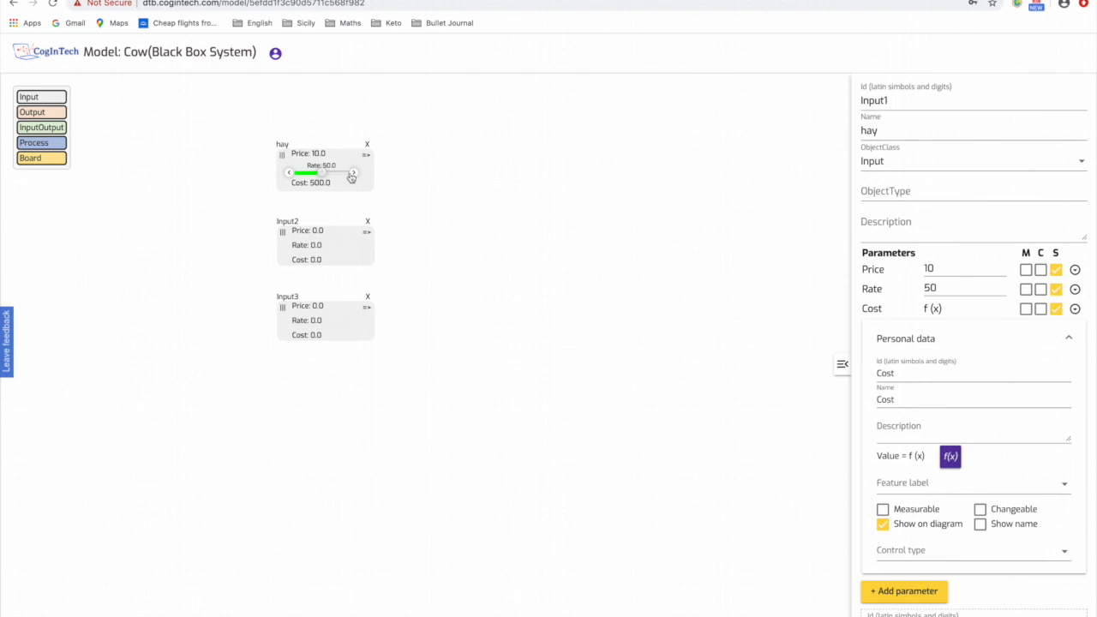
mouse_move(470, 198)
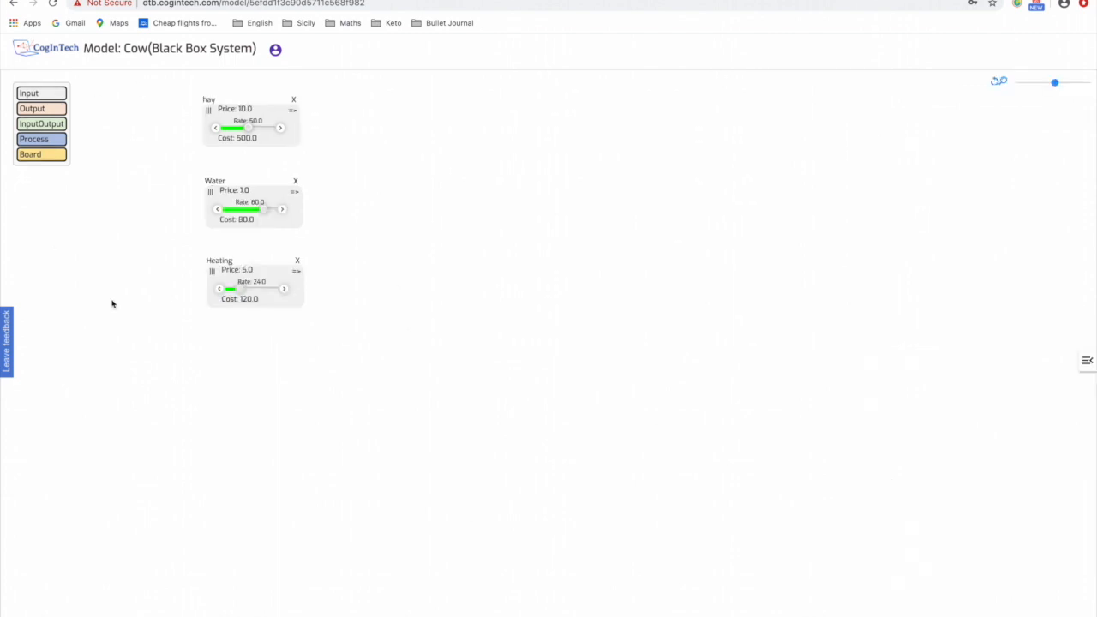
mouse_move(251, 298)
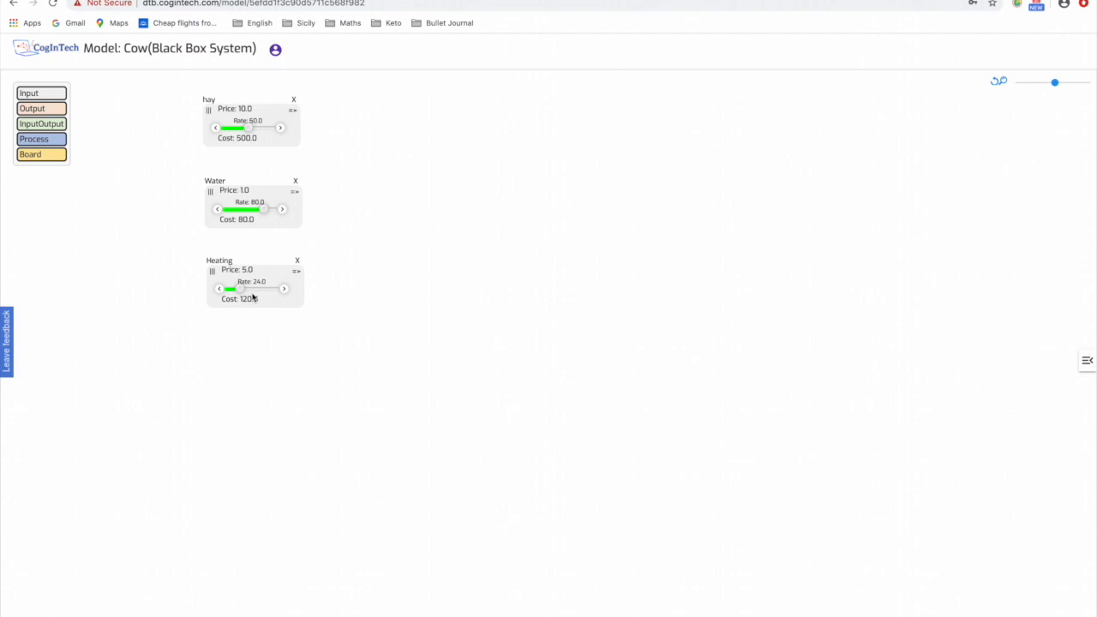
mouse_move(55, 93)
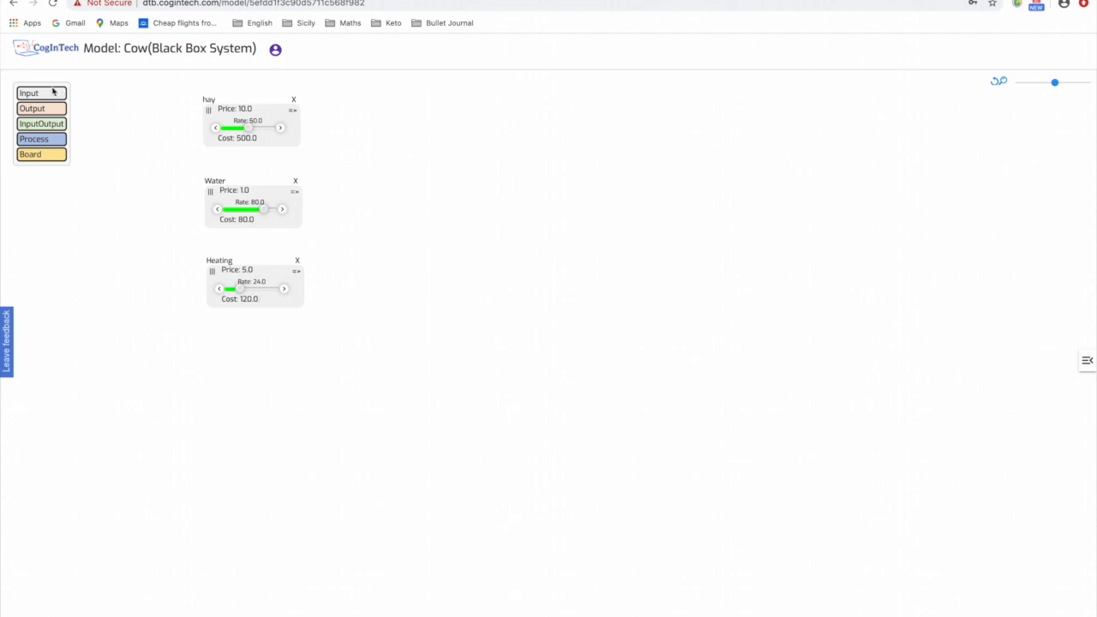
Step: Add an input named Medicine showing only its Price, set to 35
left_click(36, 92)
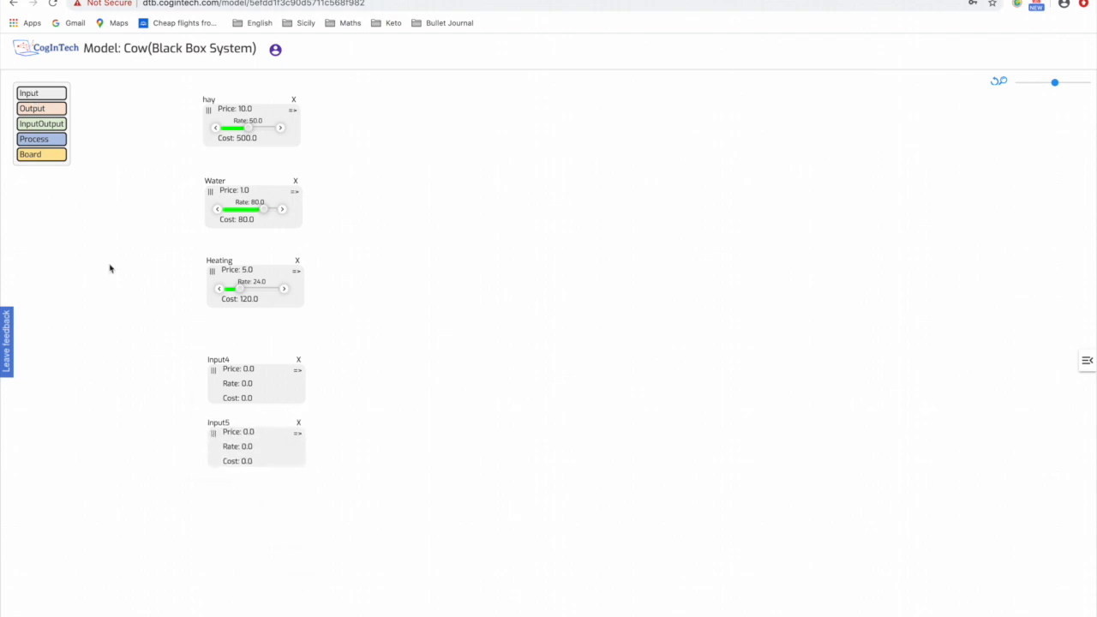
left_click(29, 92)
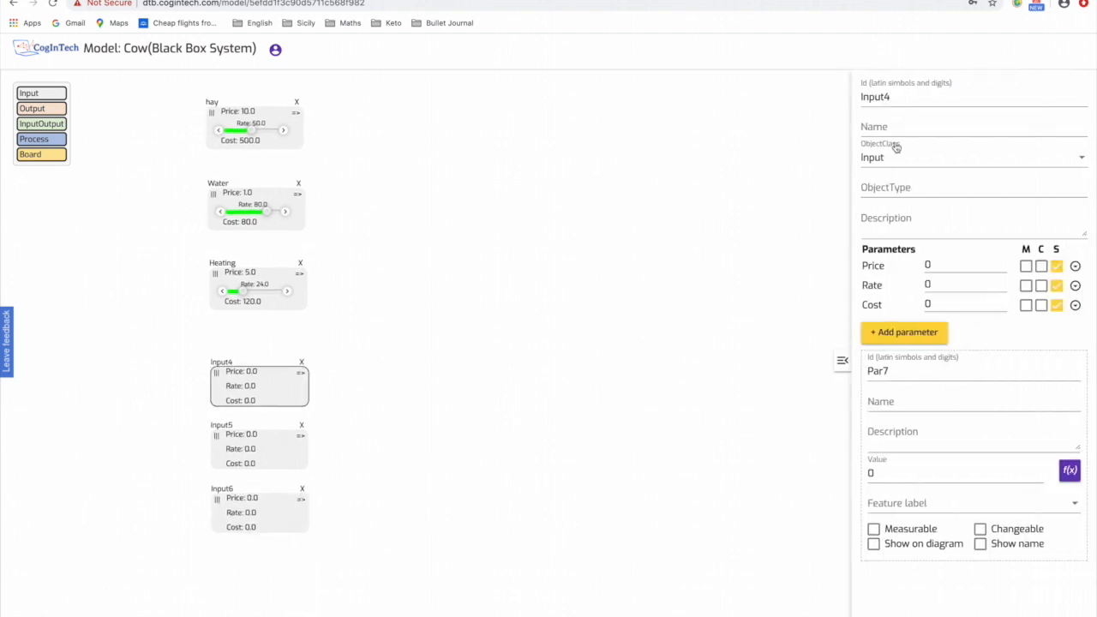
type("Medicine")
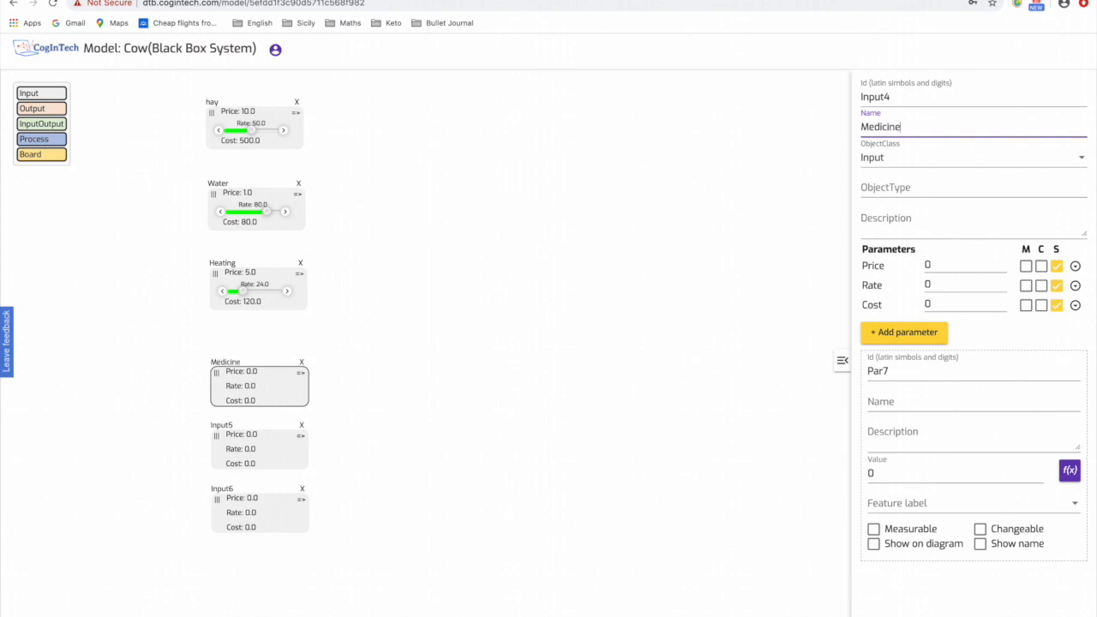
mouse_move(955, 169)
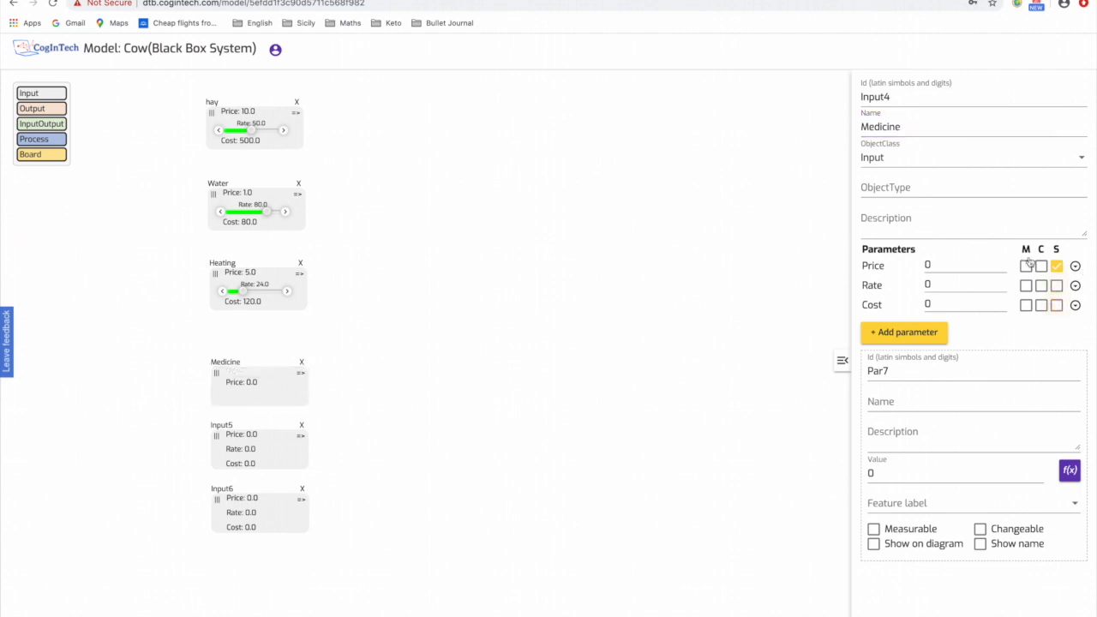
type("3")
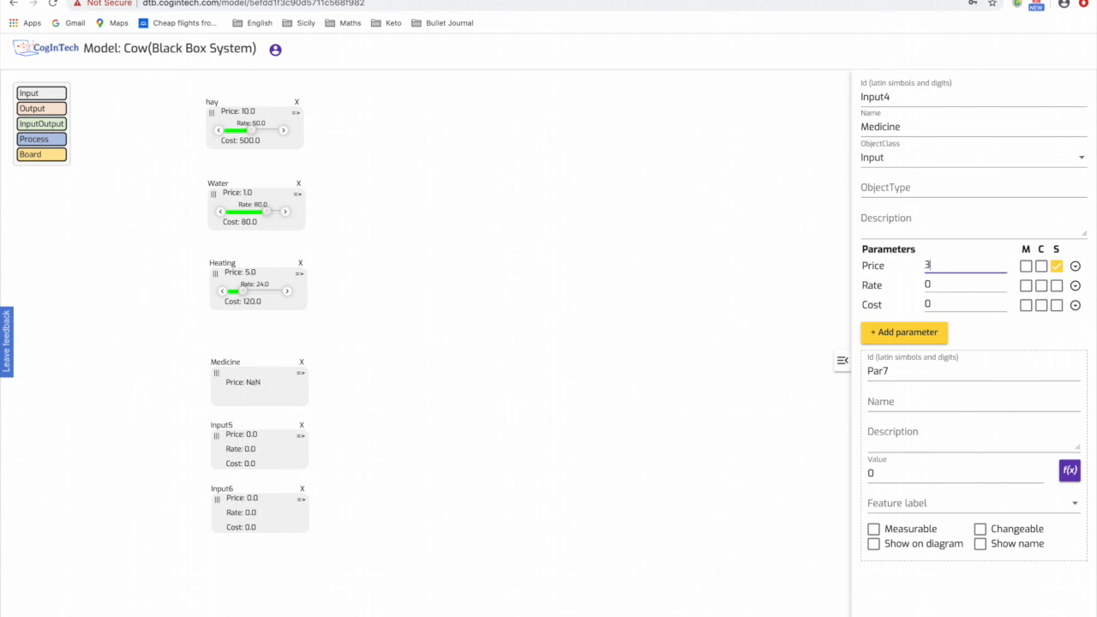
type("5")
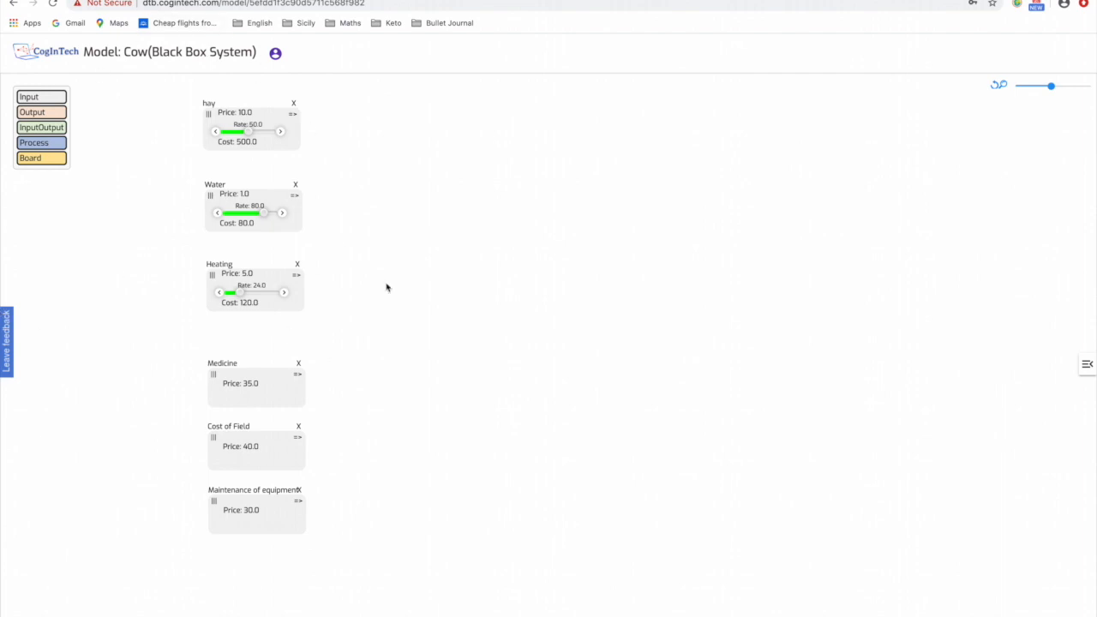
mouse_move(337, 465)
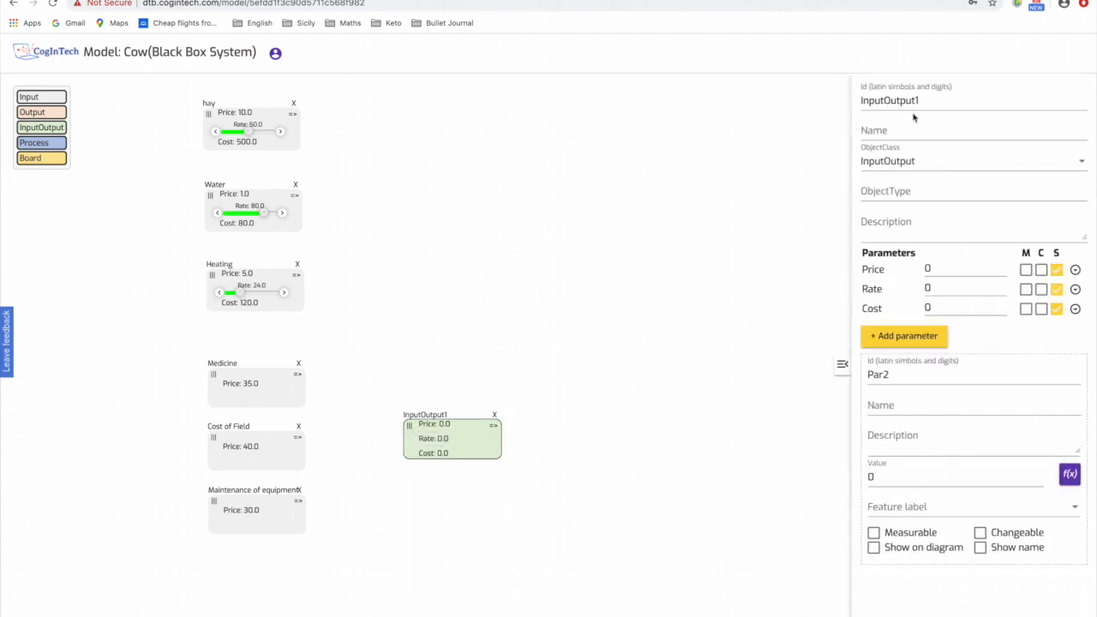
Step: Add an InputOutput named 'Total Fixed Costs' showing only Cost, ready for a formula
type("Total")
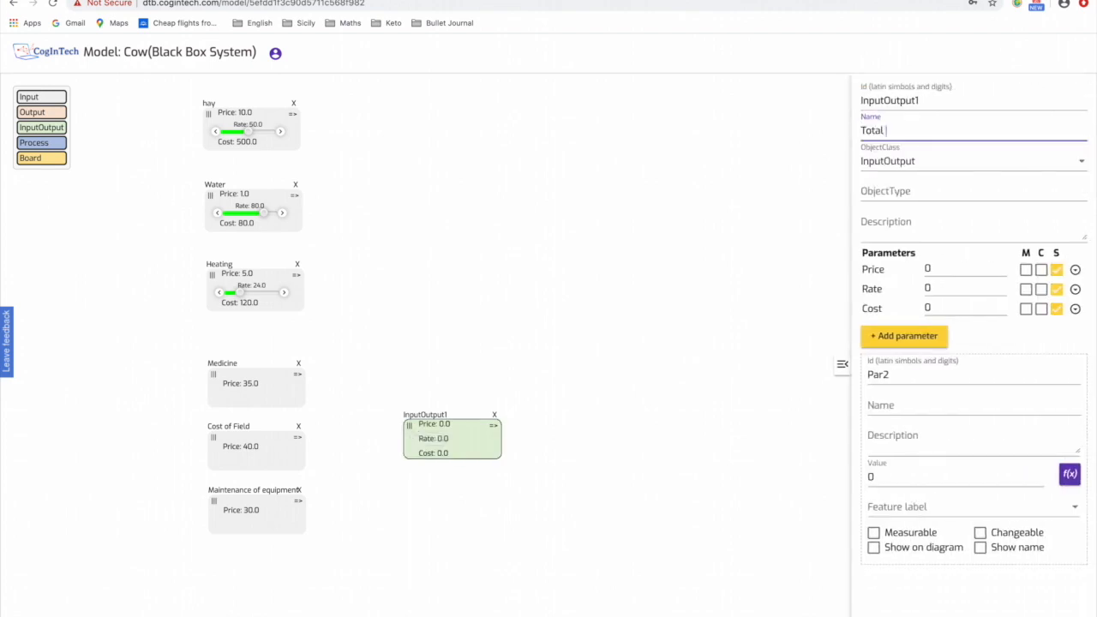
type("Fixed Costs")
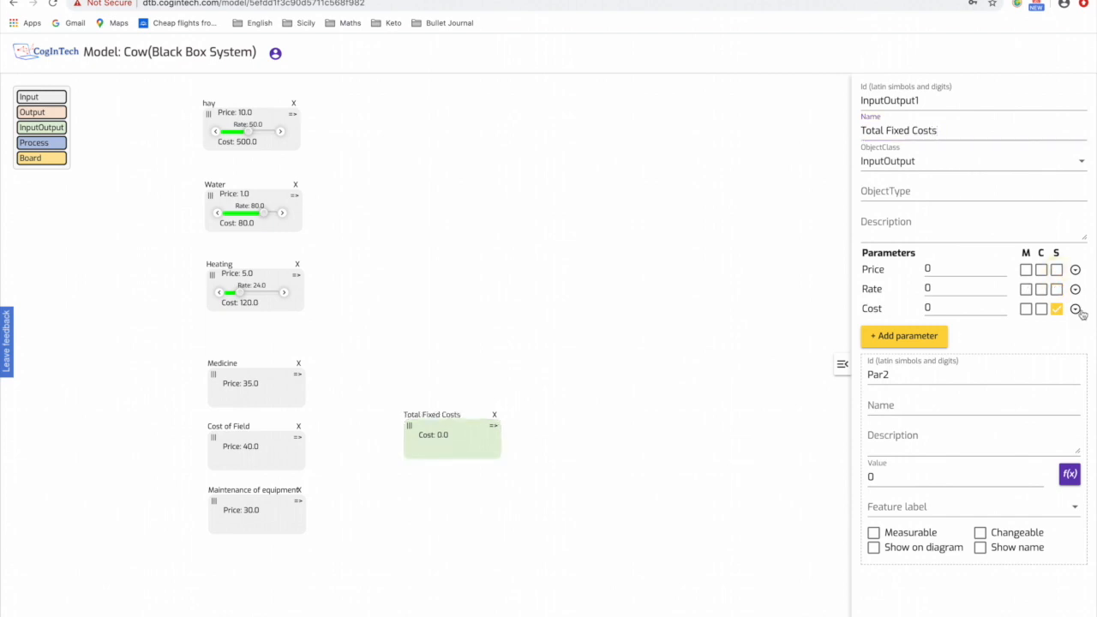
left_click(1075, 308)
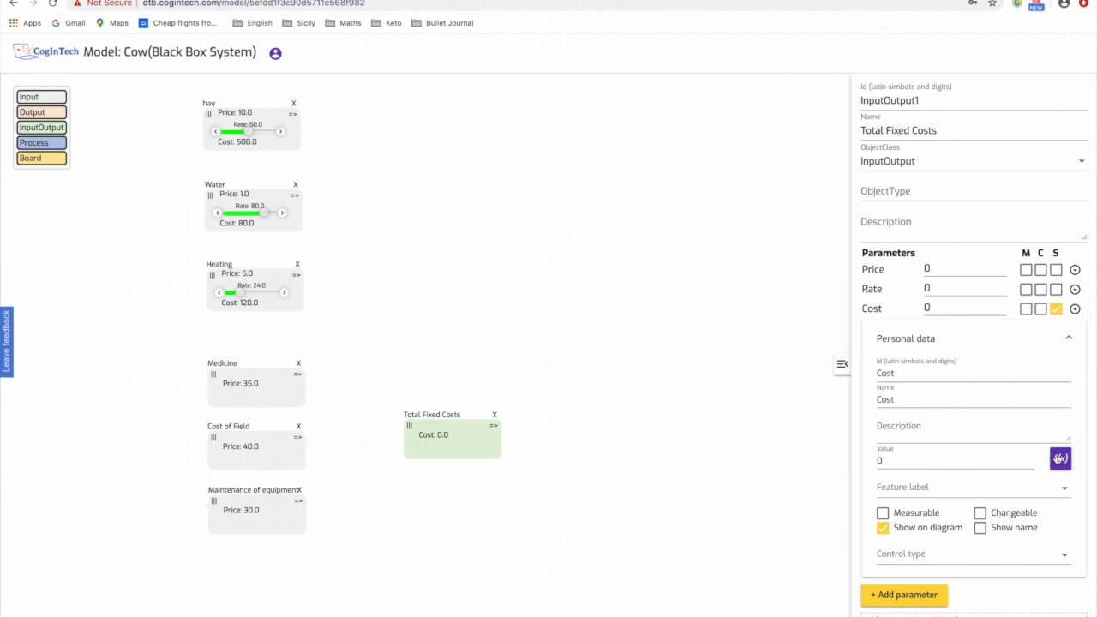
left_click(1059, 459)
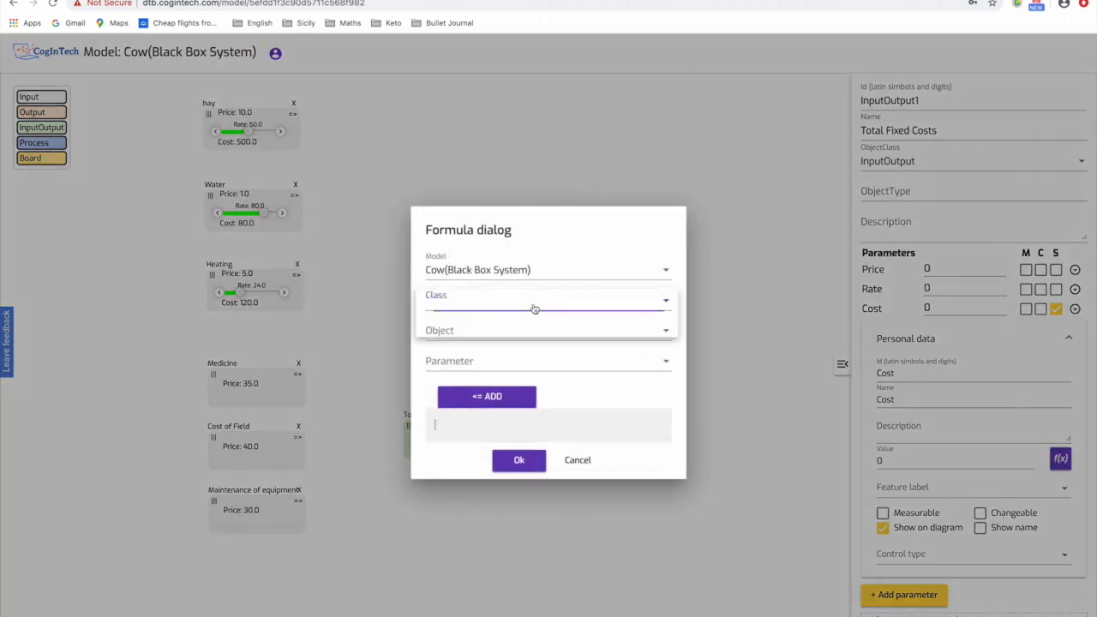
Step: Set Total Fixed Costs to Medicine + Cost of Field + Maintenance prices, giving 105
left_click(547, 300)
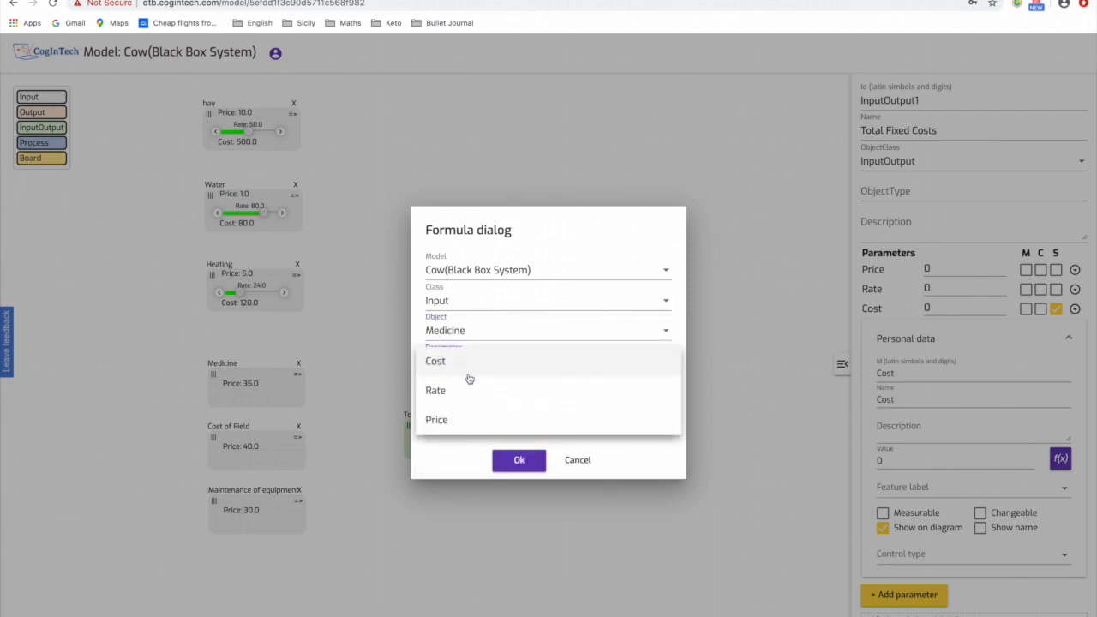
left_click(435, 418)
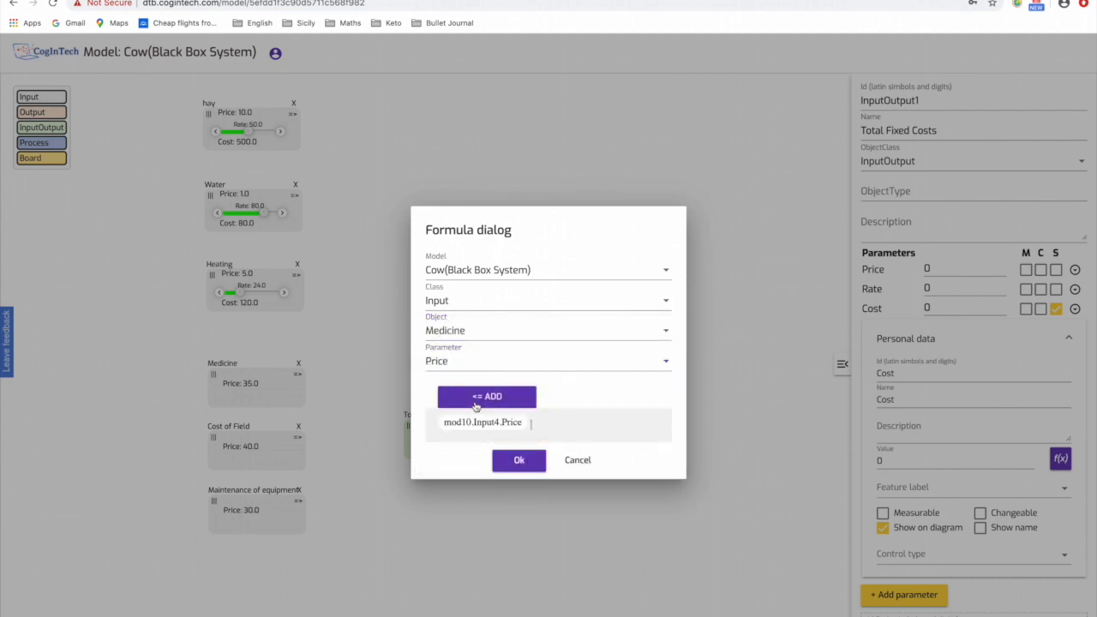
left_click(487, 396)
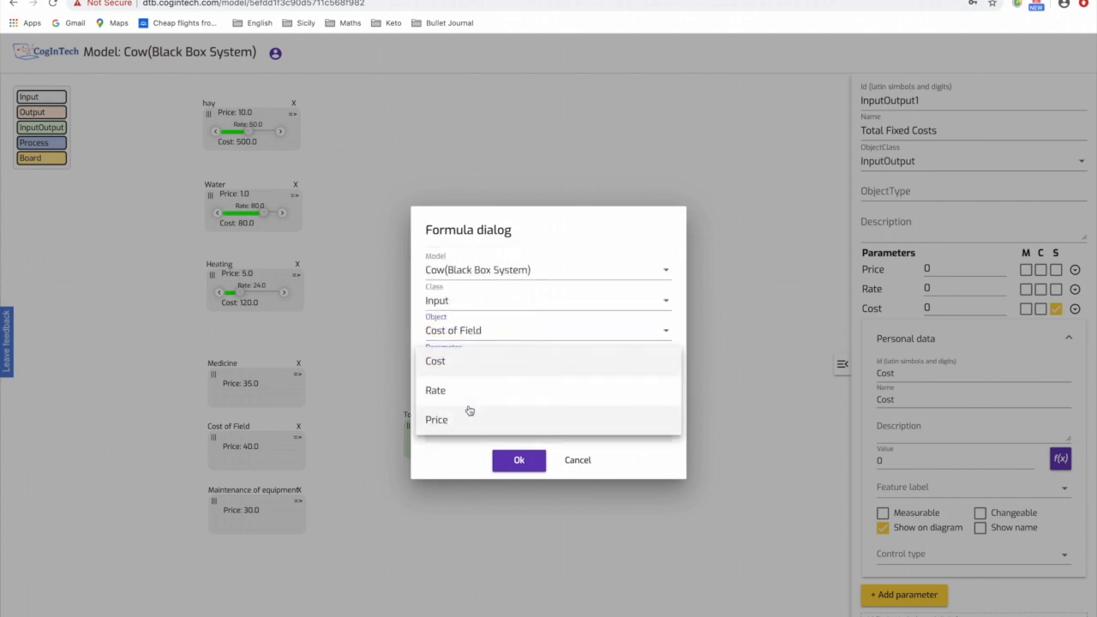
left_click(435, 418)
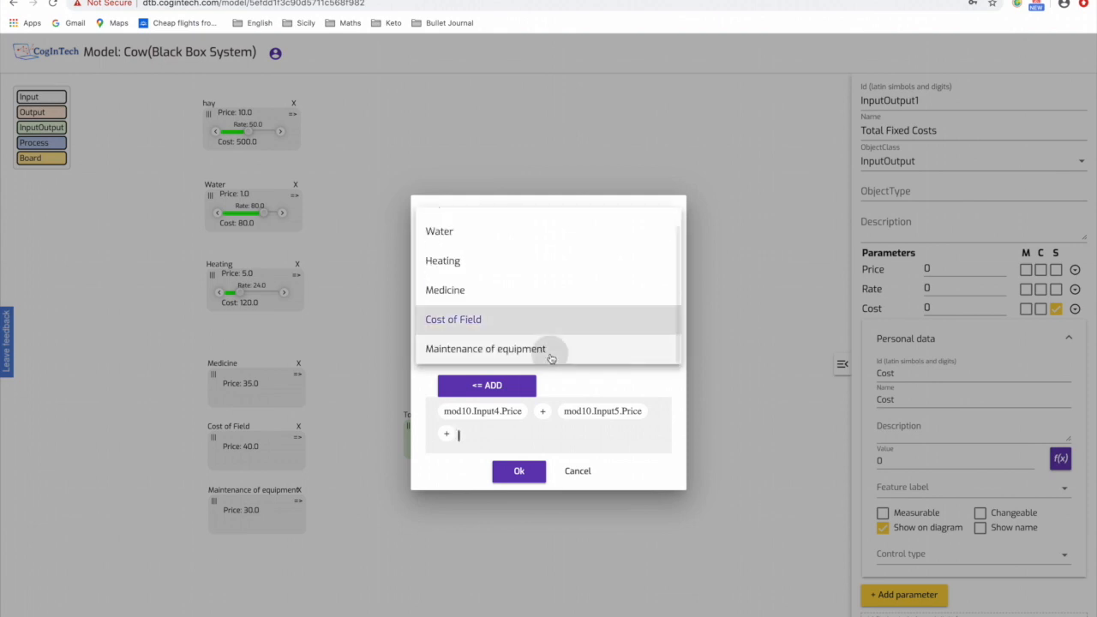
left_click(485, 349)
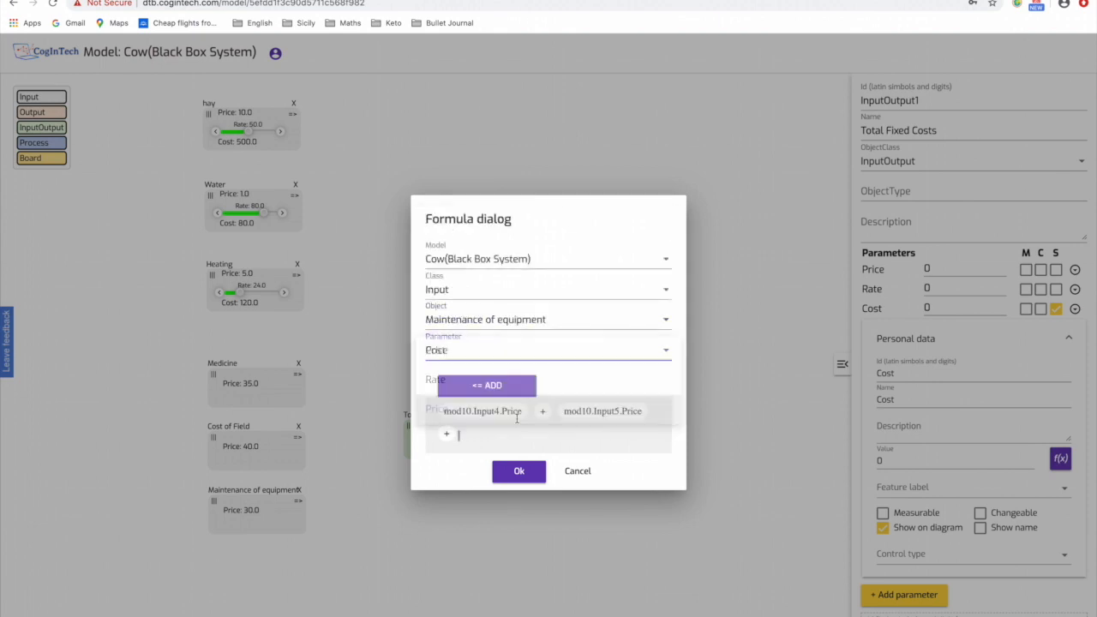
left_click(518, 471)
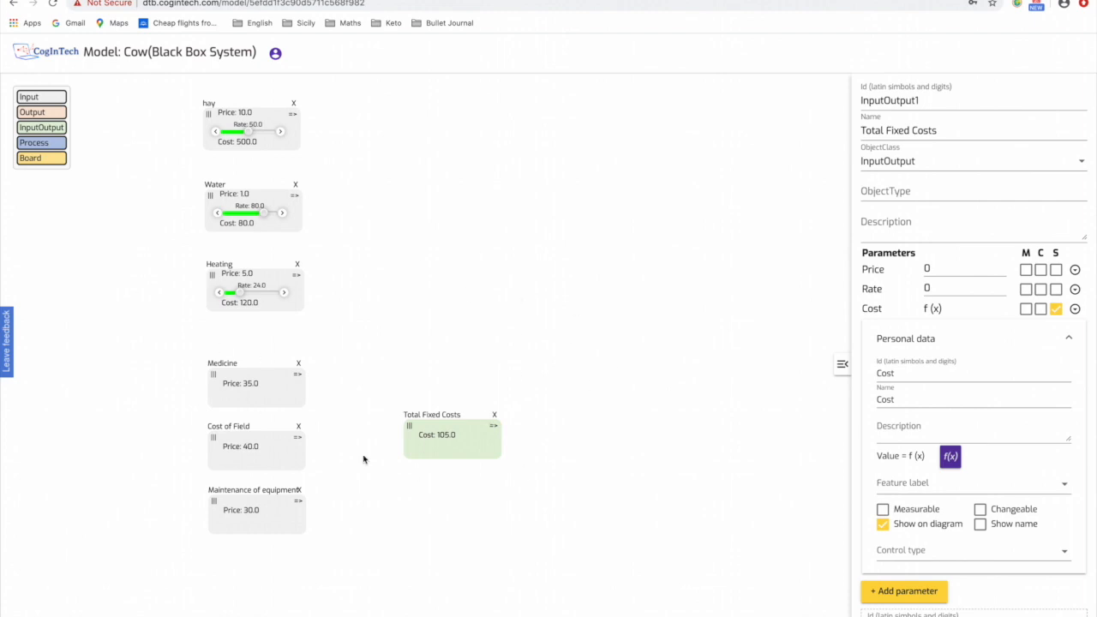
mouse_move(432, 278)
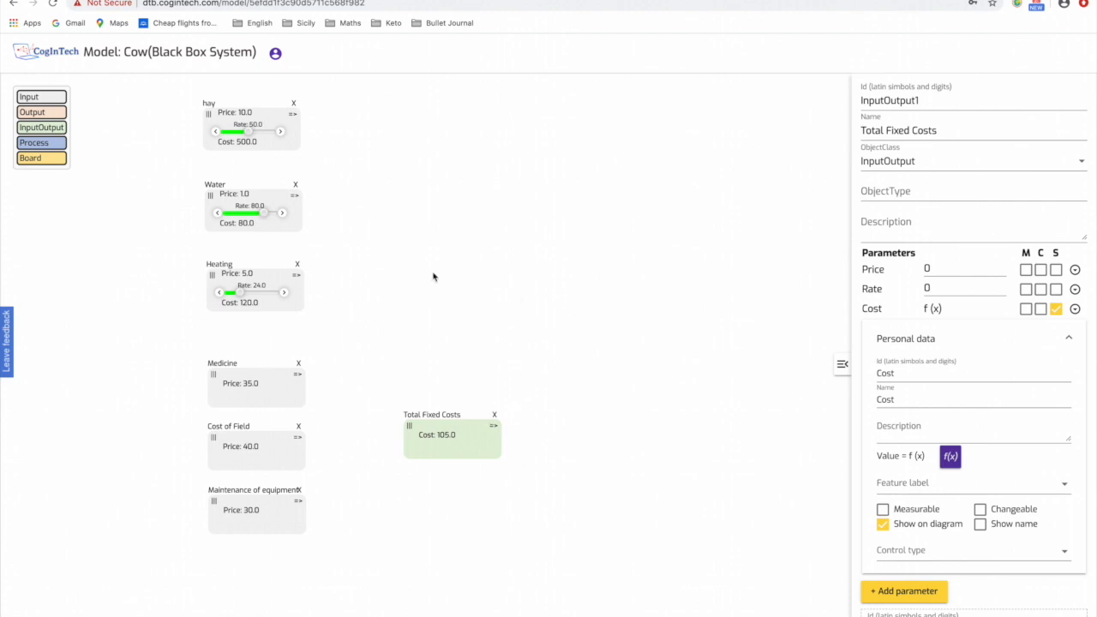
mouse_move(309, 412)
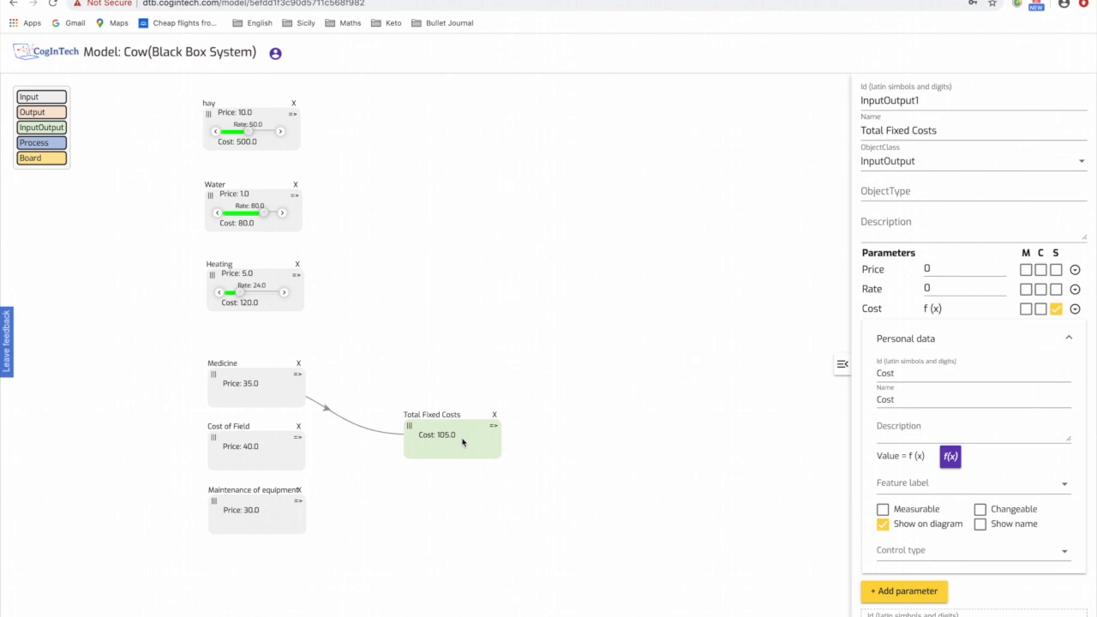
mouse_move(525, 449)
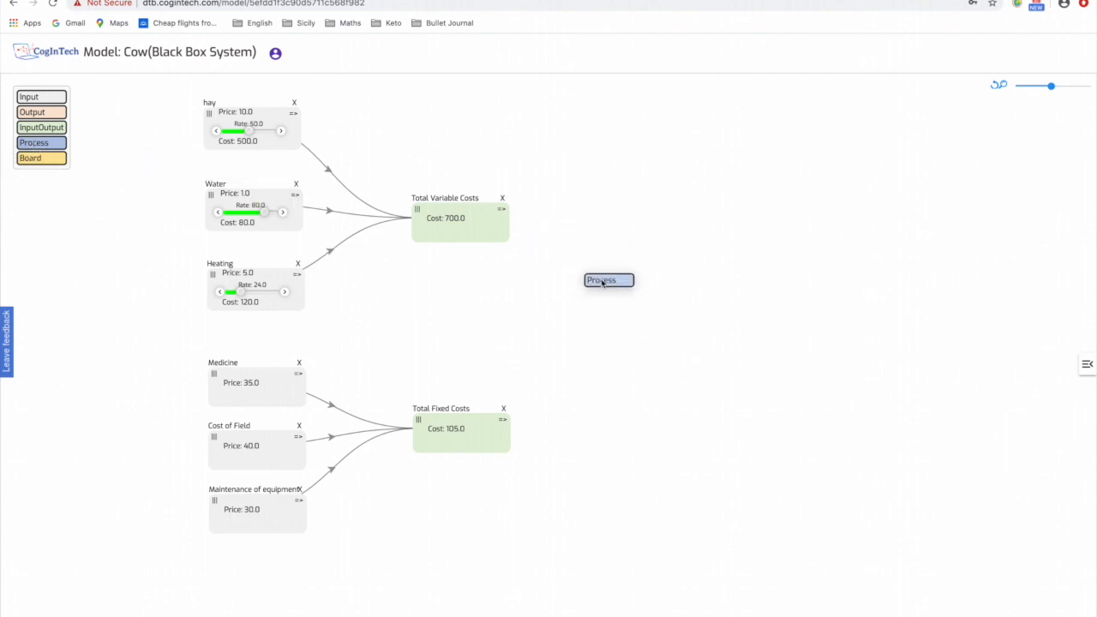
Step: Place a new Process object and name it Cow
left_click(607, 281)
type("C")
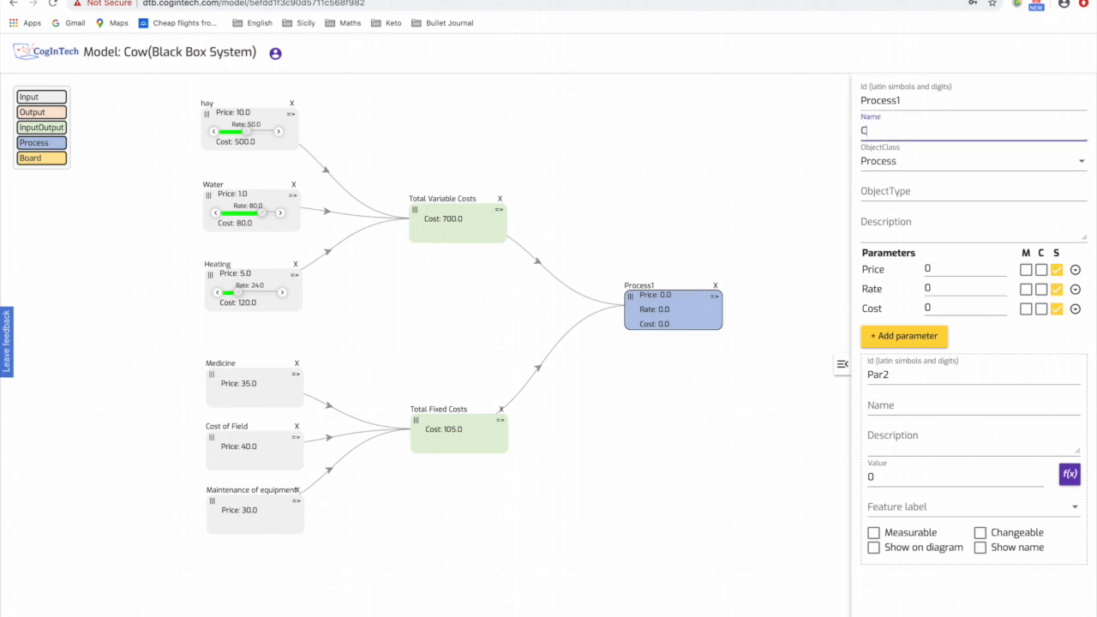
type("ow")
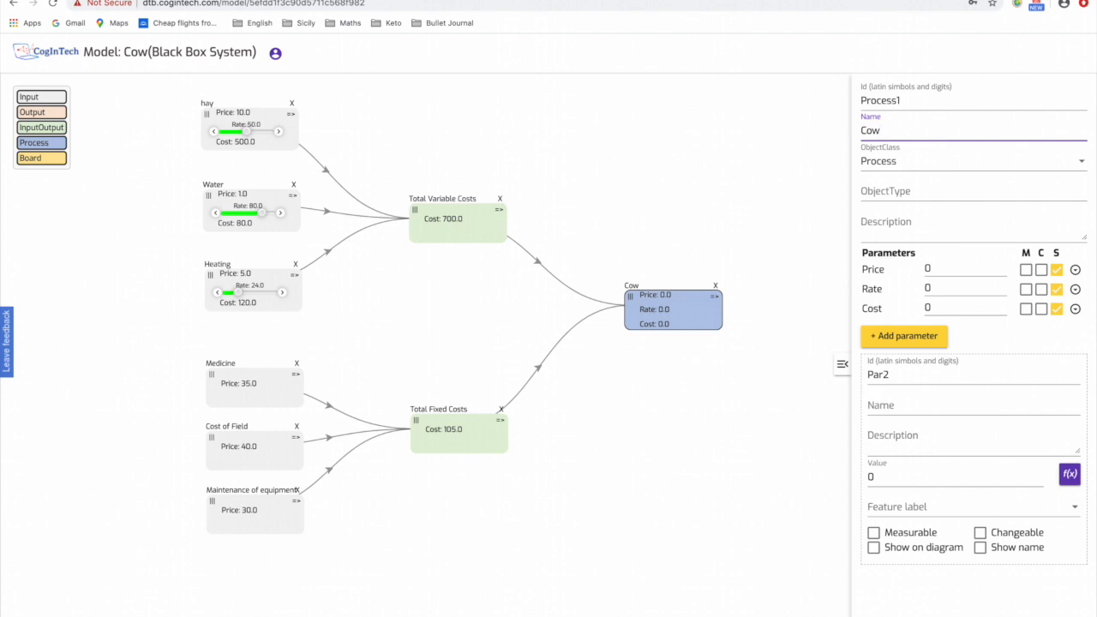
Step: Set Cow's Rate as a formula referencing the Water input's Rate, totalling 130
left_click(1075, 288)
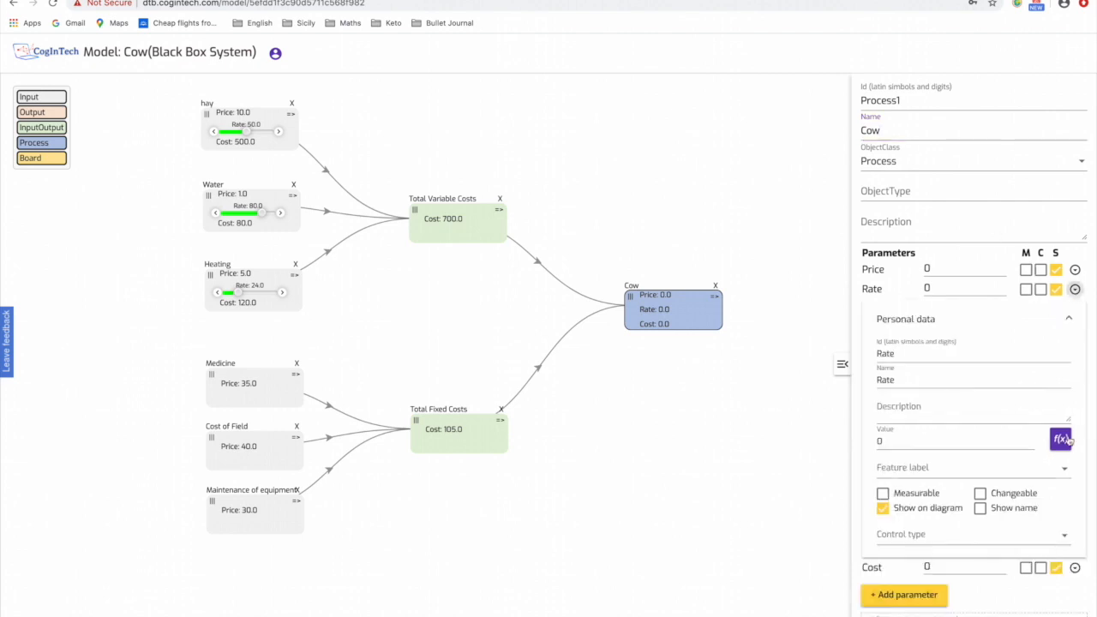
left_click(1060, 439)
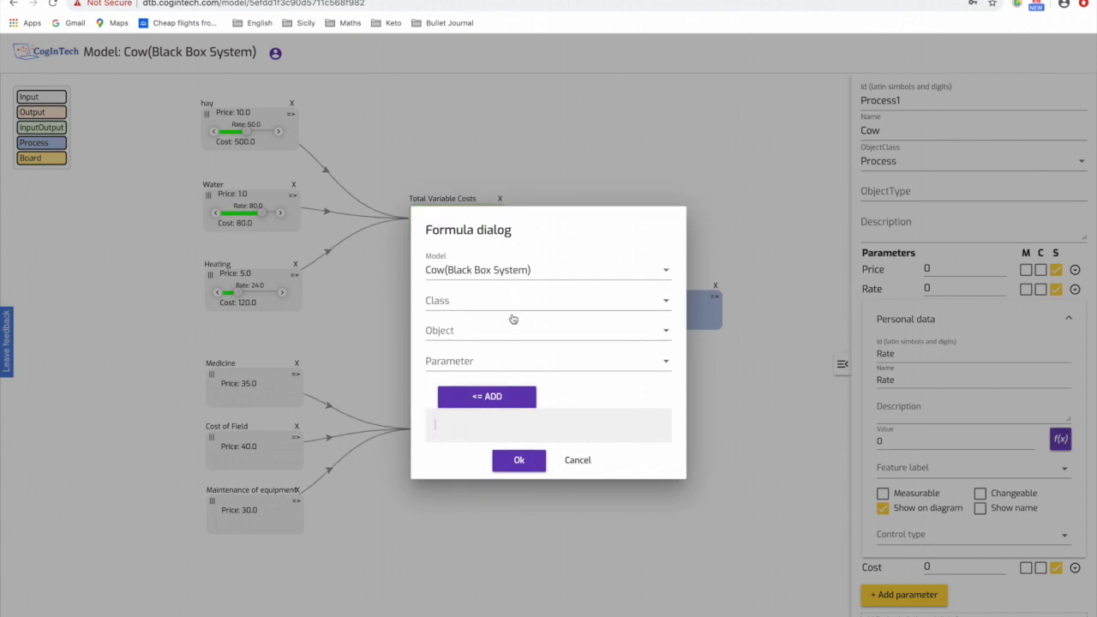
left_click(548, 300)
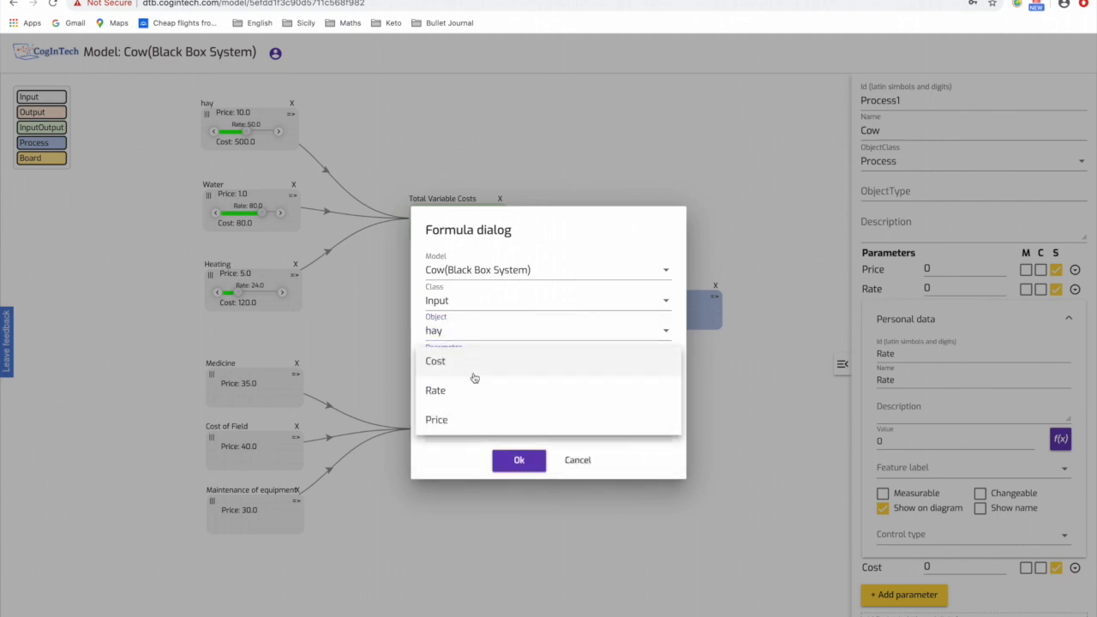
left_click(436, 391)
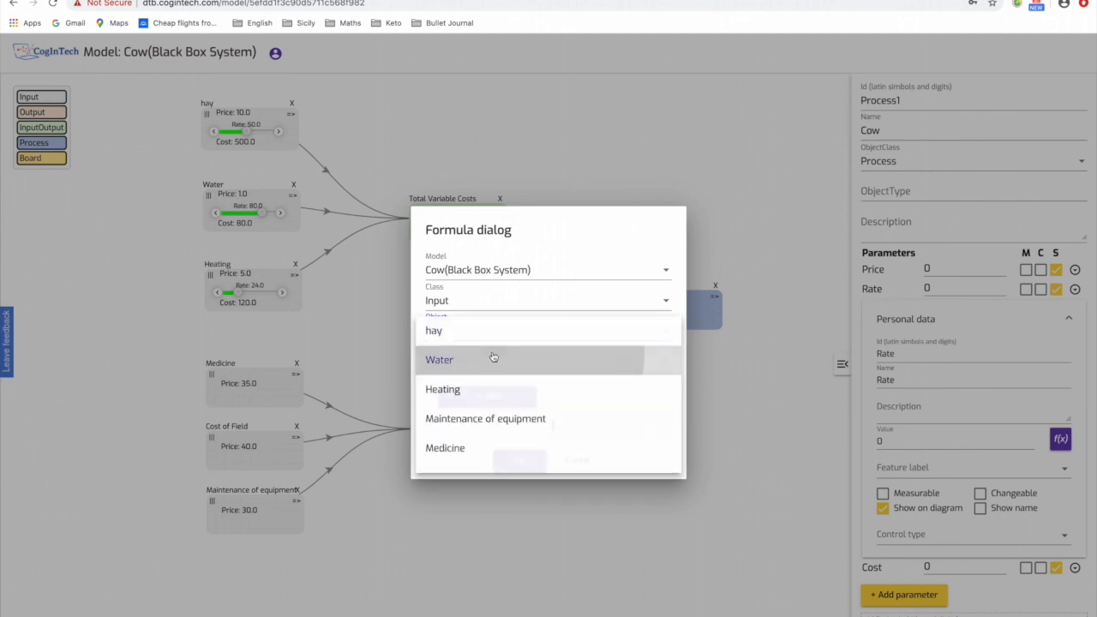
left_click(439, 360)
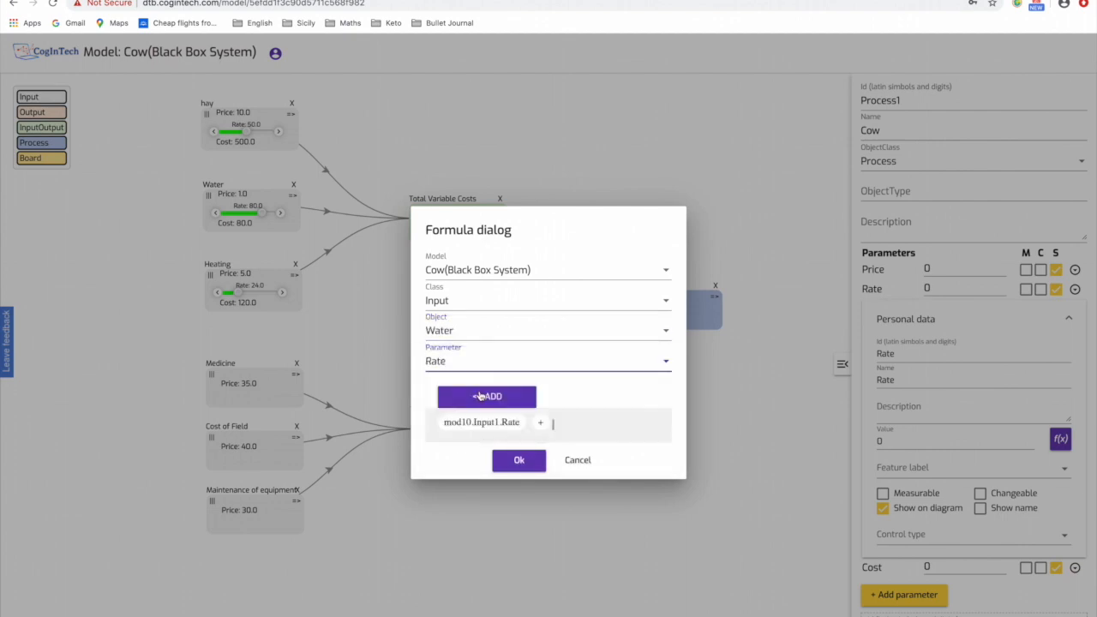
left_click(517, 459)
type("Ratio")
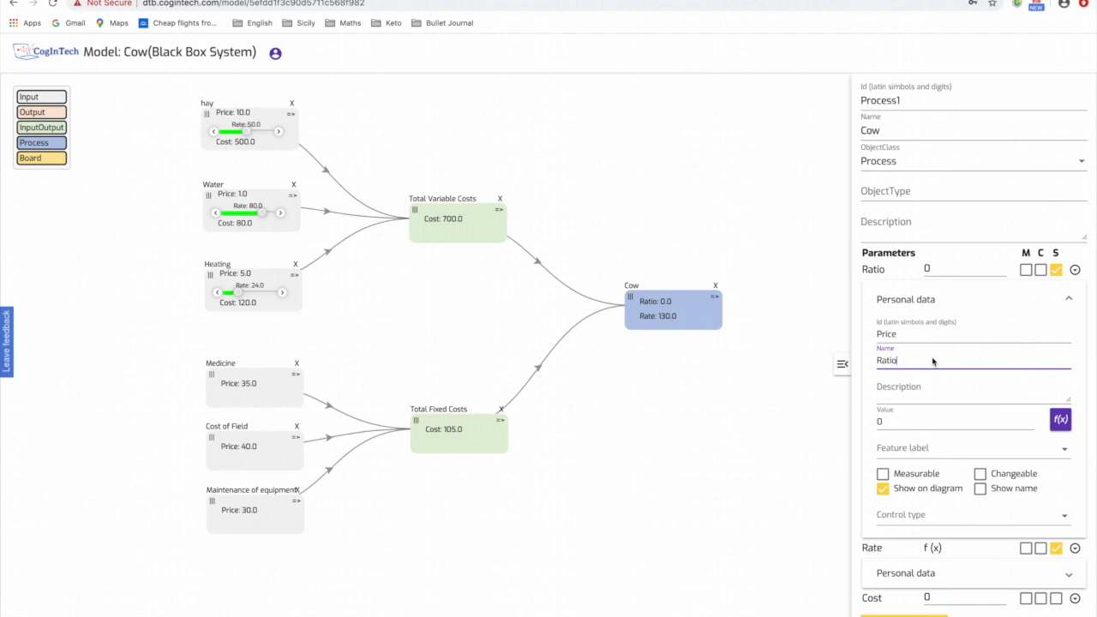
Step: Give Ratio the value 0.8 and a Slider control from 0 to 1 in steps of 0.1
type("0.8")
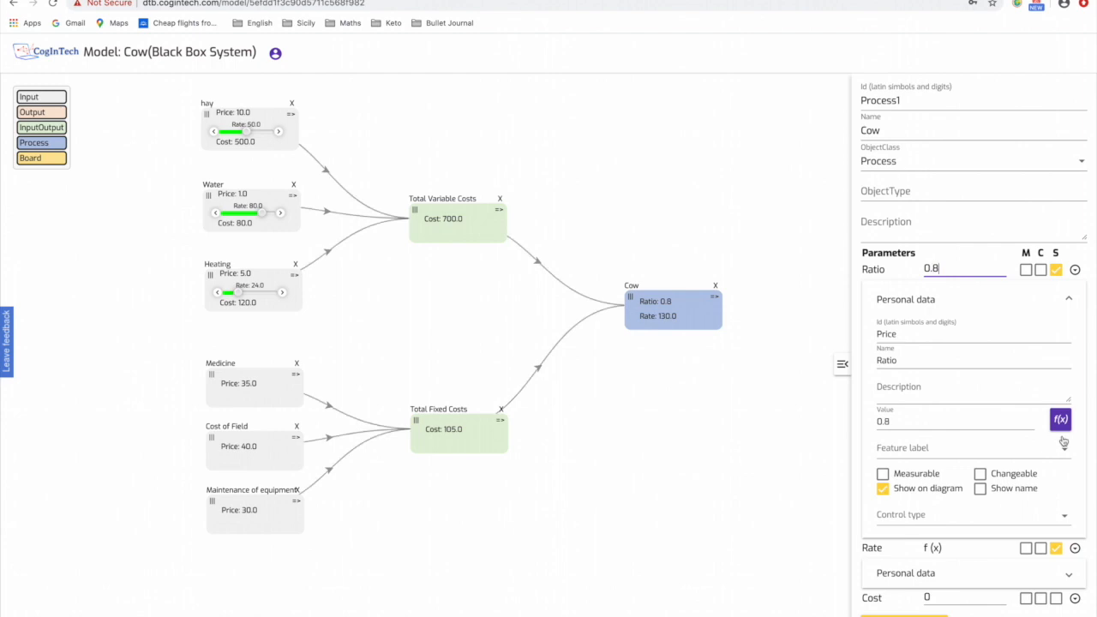
left_click(974, 514)
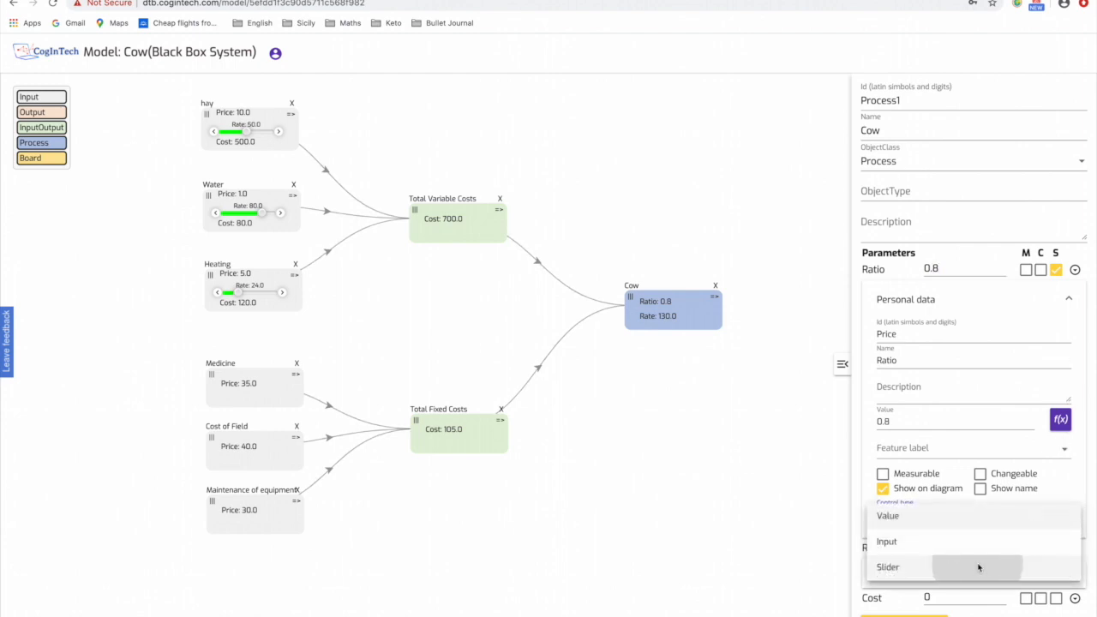
left_click(887, 565)
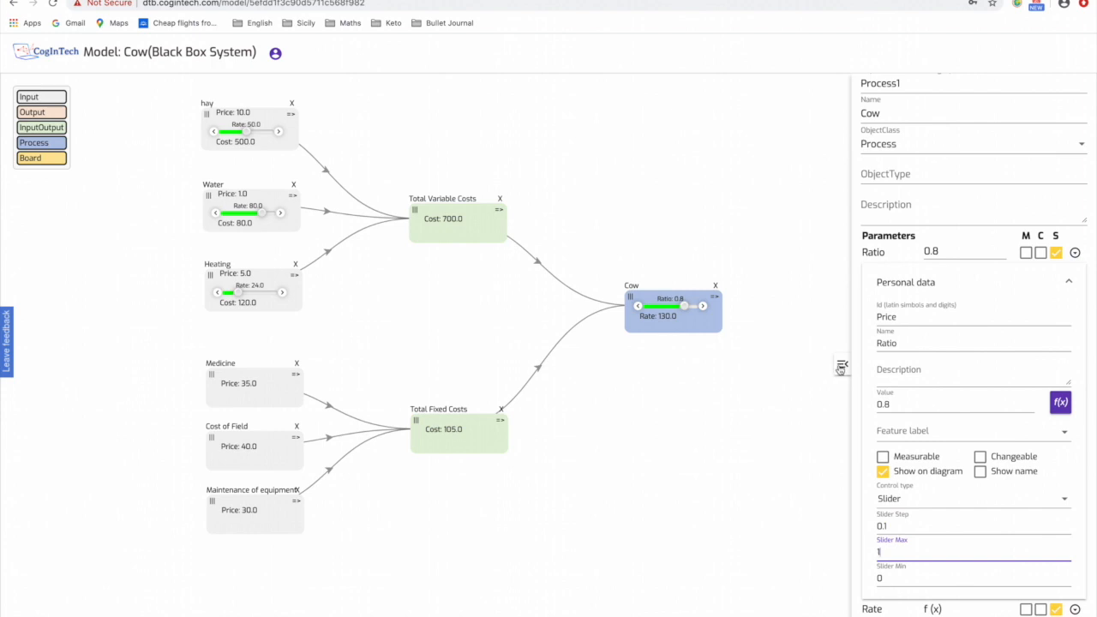
left_click(840, 367)
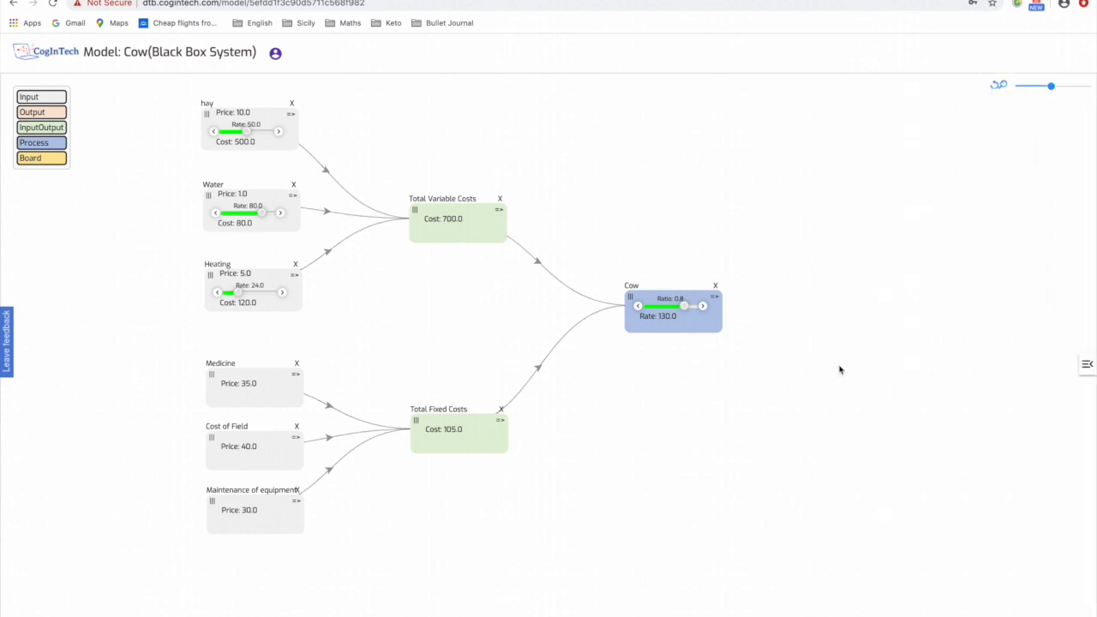
mouse_move(920, 192)
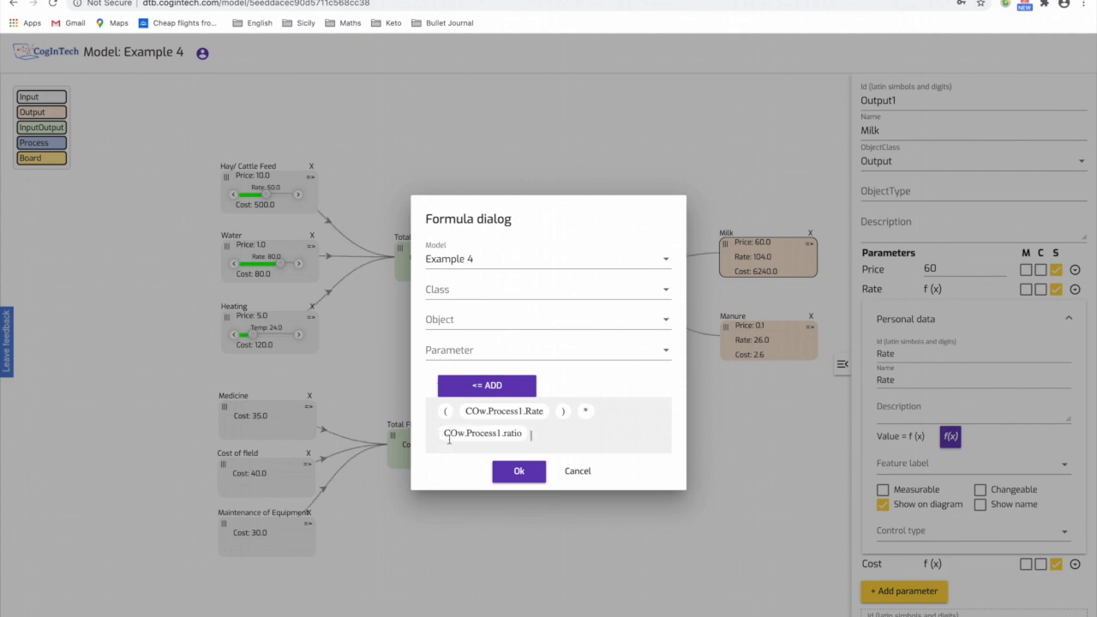
Step: Set Milk's Rate to Cow Rate times ratio and Cost to Price times Rate, then review Manure
left_click(517, 471)
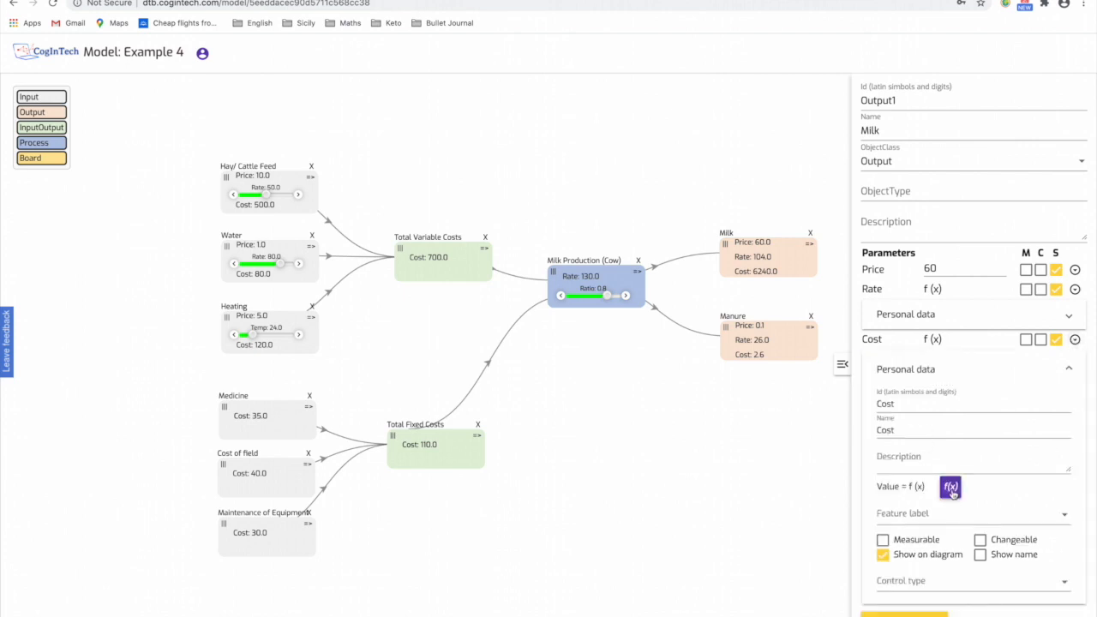
left_click(949, 487)
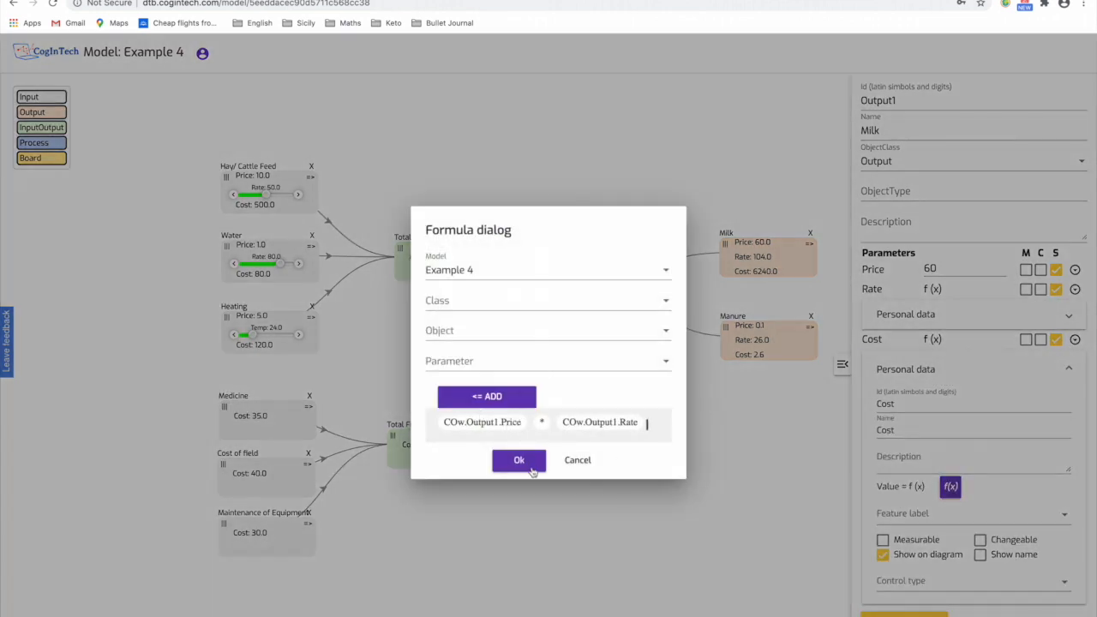
left_click(518, 460)
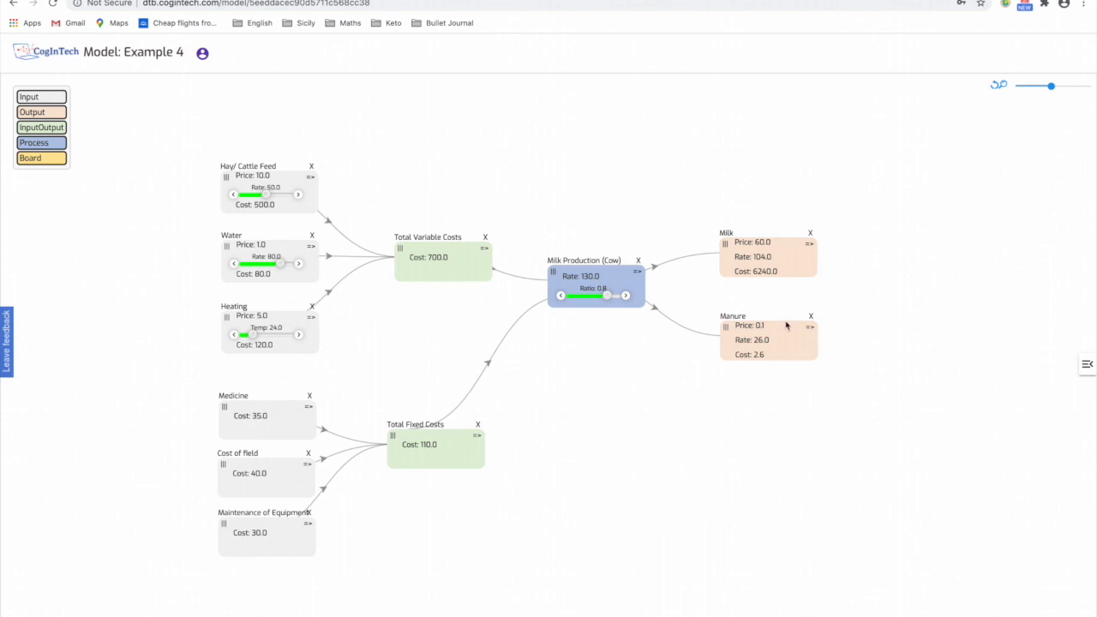
left_click(768, 340)
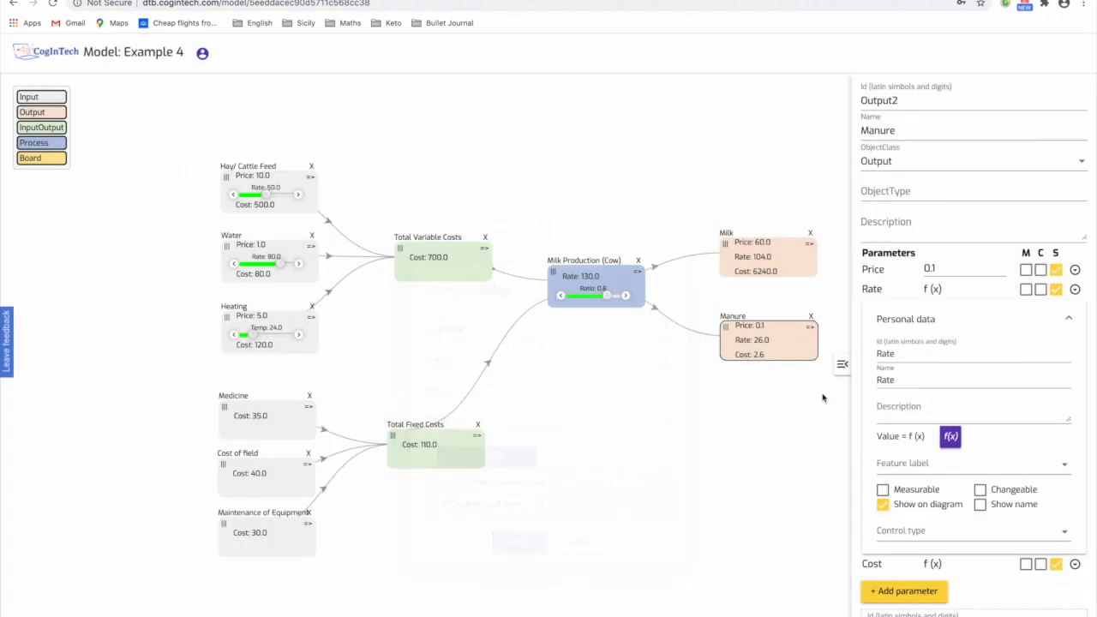
left_click(840, 363)
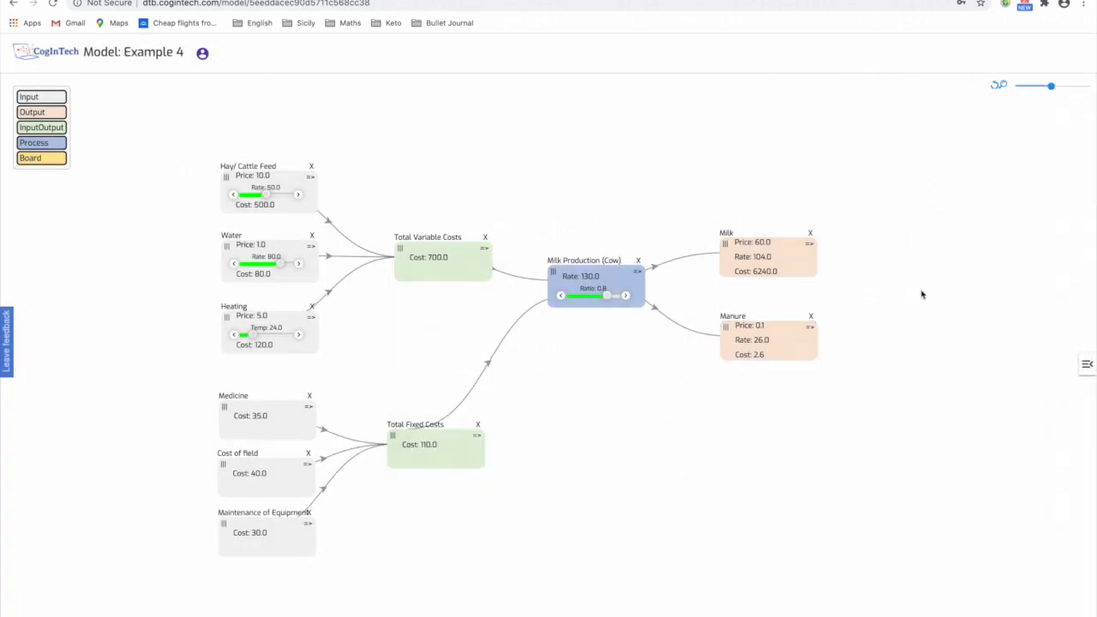
mouse_move(492, 502)
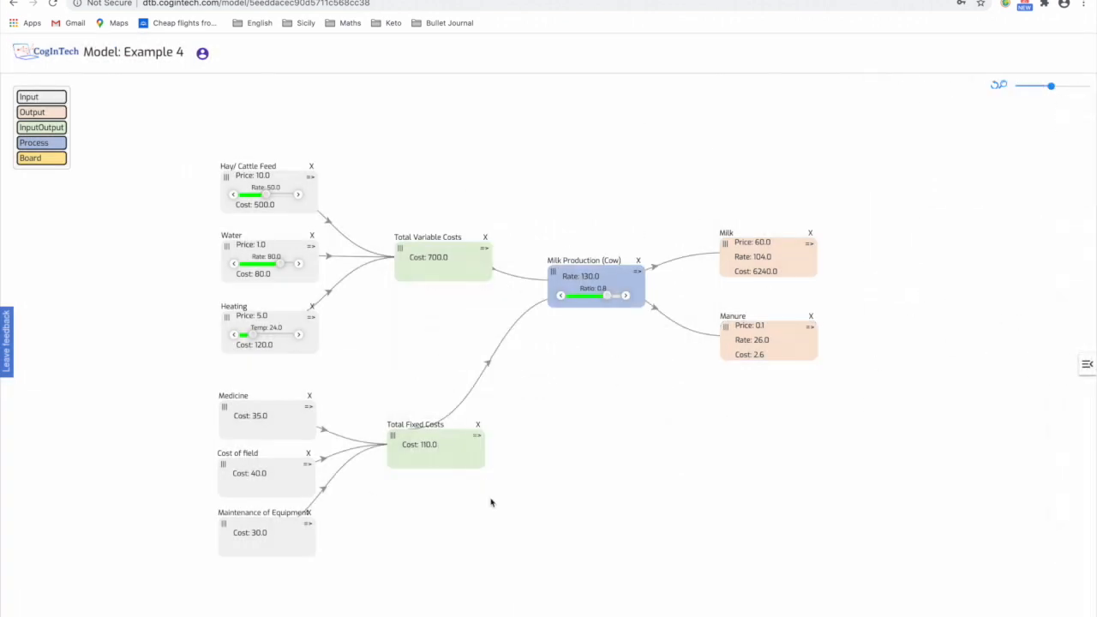
mouse_move(698, 398)
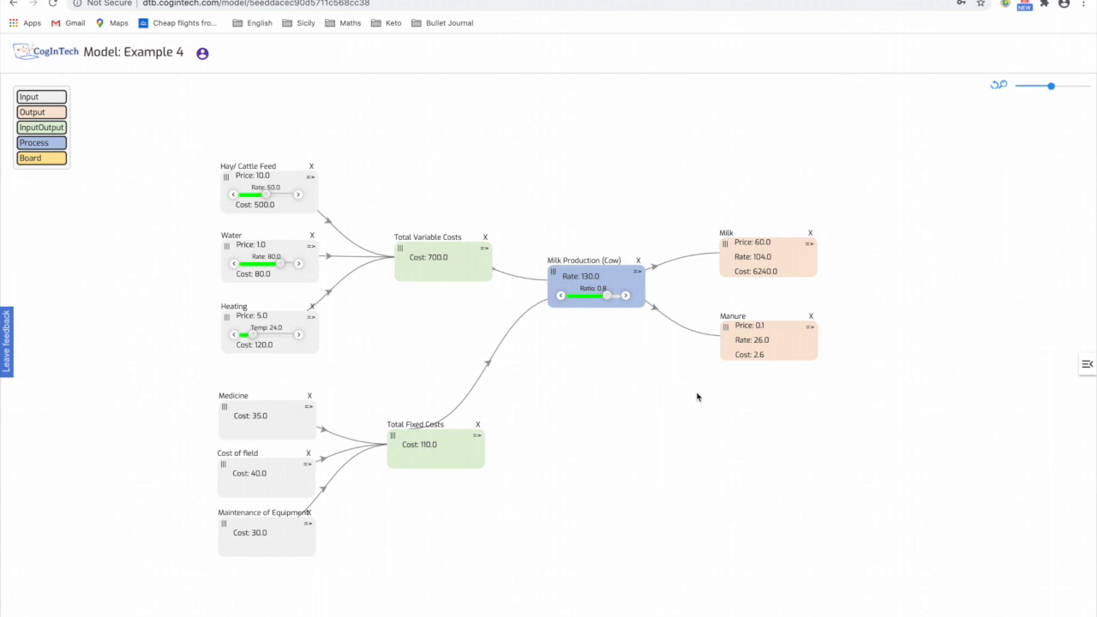
mouse_move(590, 360)
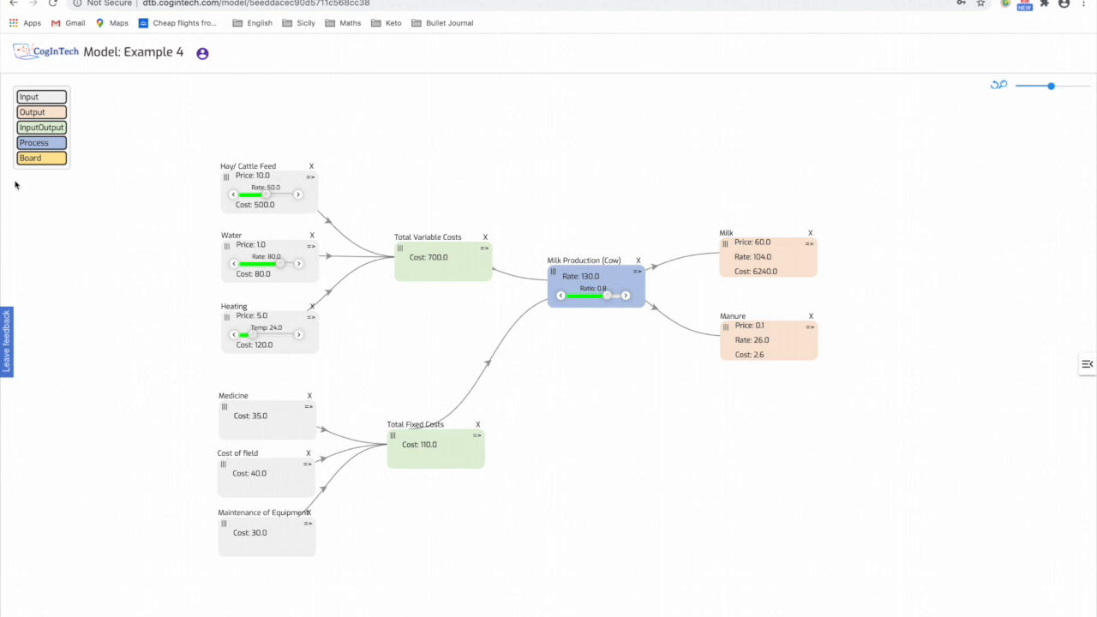
Step: Add a Board object to the diagram and name it Summary Information
left_click(31, 157)
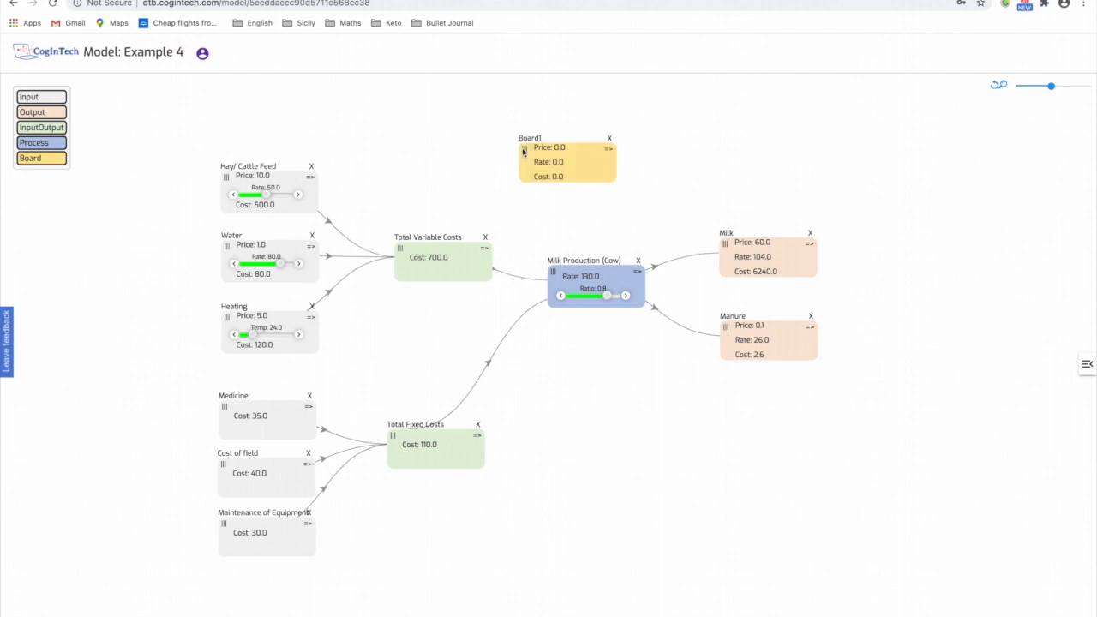
left_click(524, 148)
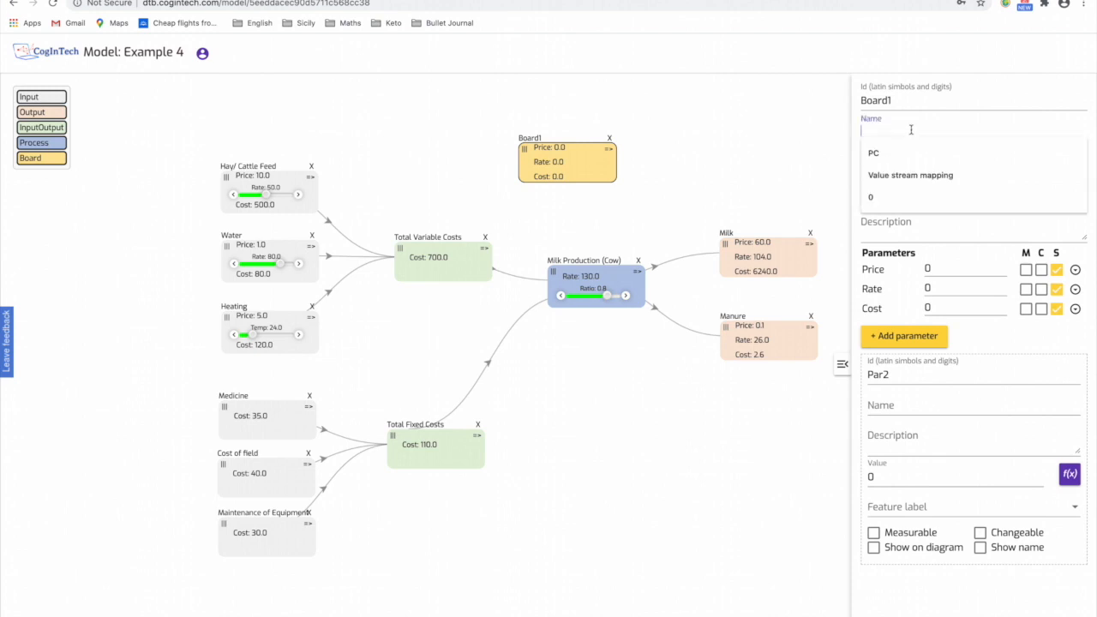
type("Summary Infor")
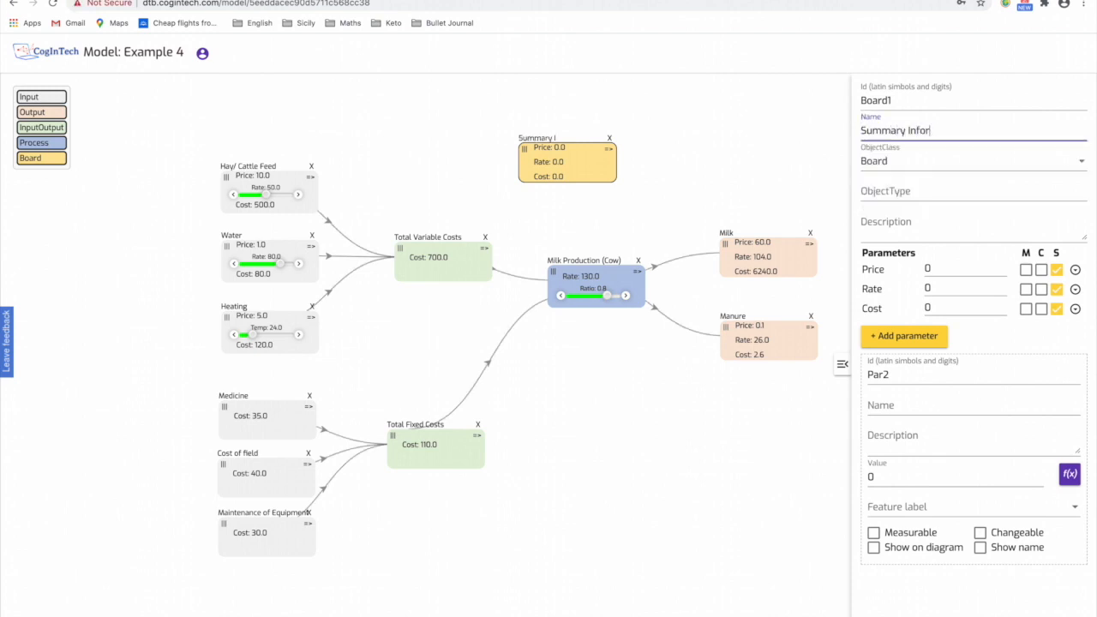
type("mation")
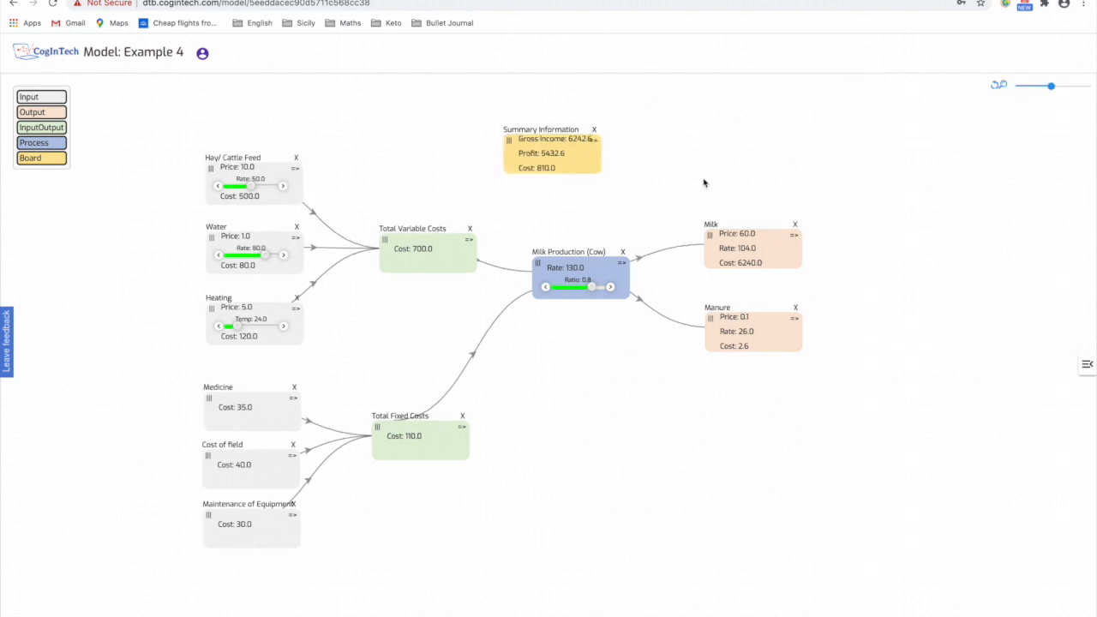
mouse_move(684, 166)
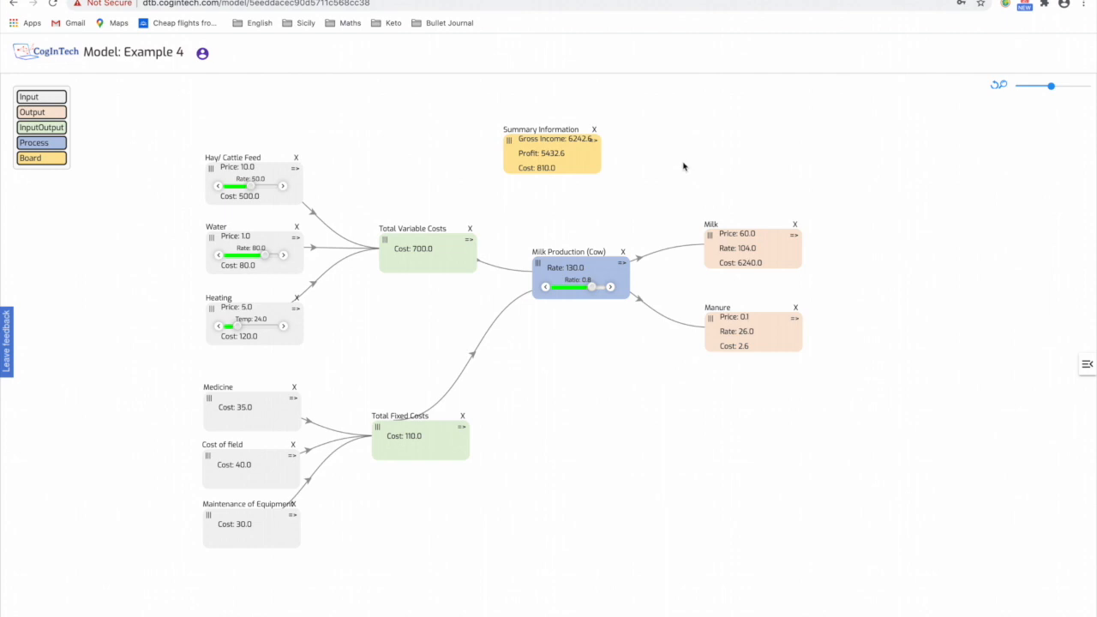
mouse_move(483, 139)
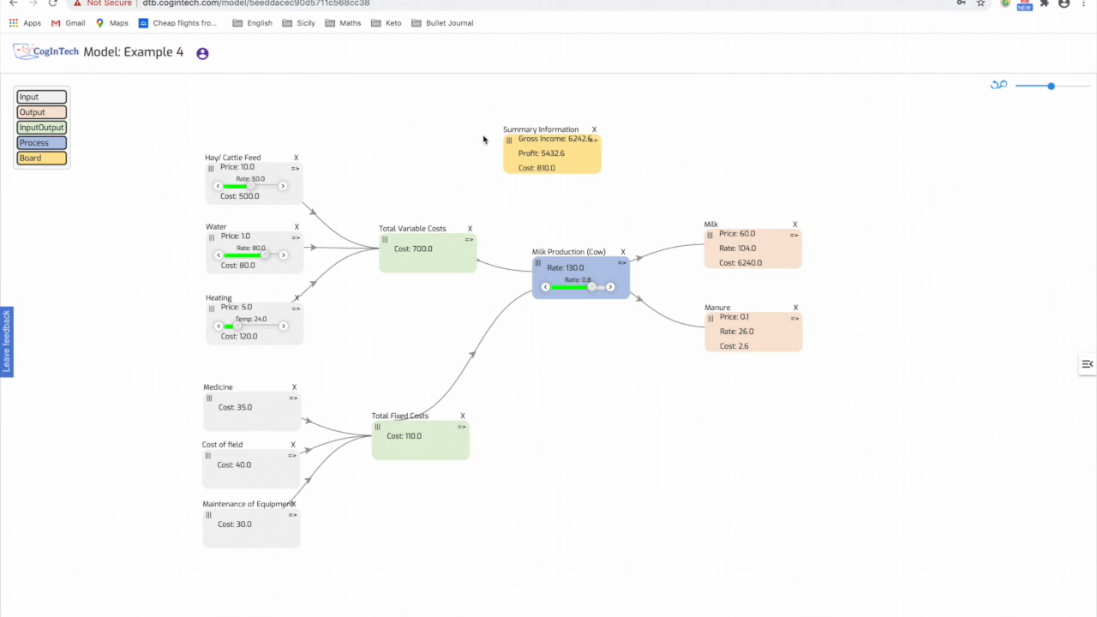